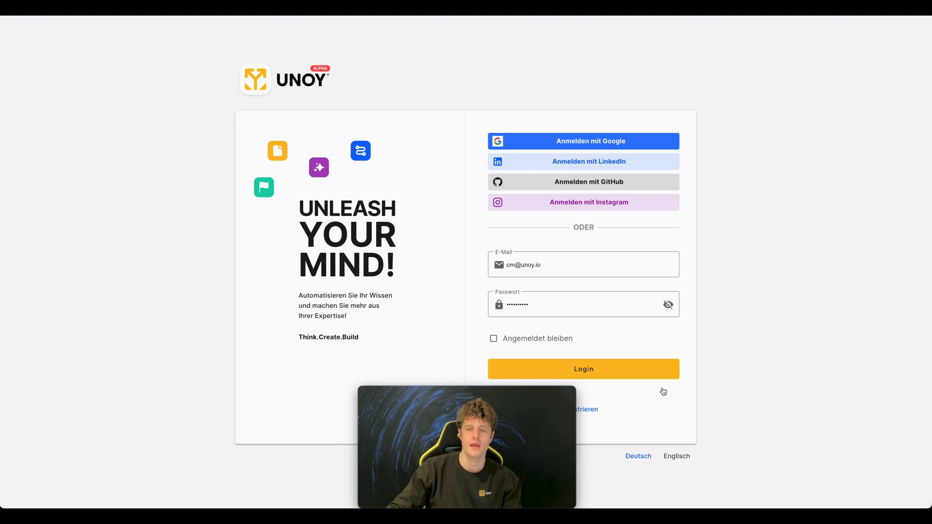
Log in to reach the My UNOY dashboard with the recently edited KAPPs.
left_click(582, 369)
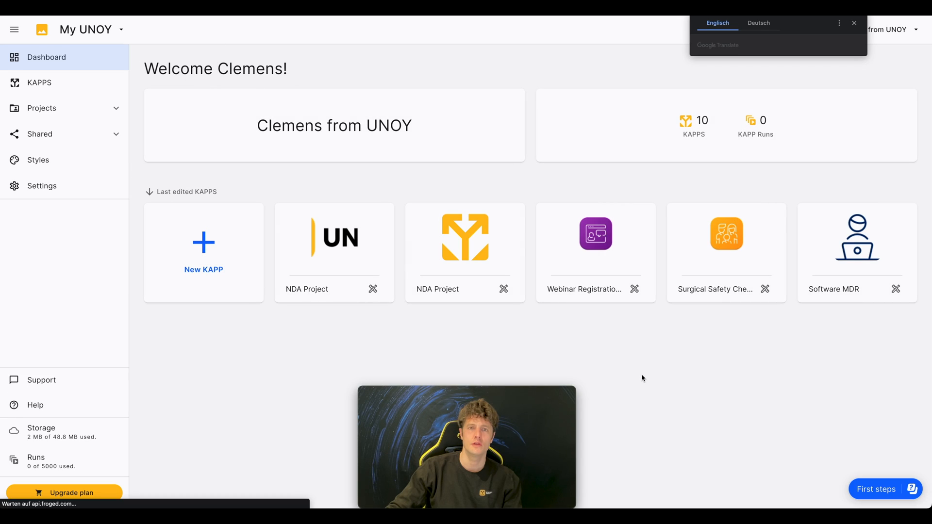
mouse_move(601, 345)
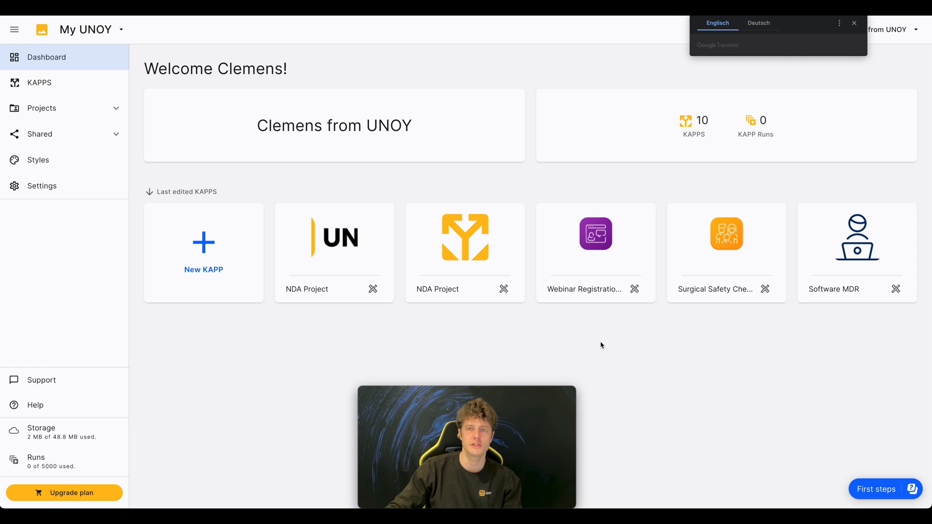
mouse_move(557, 301)
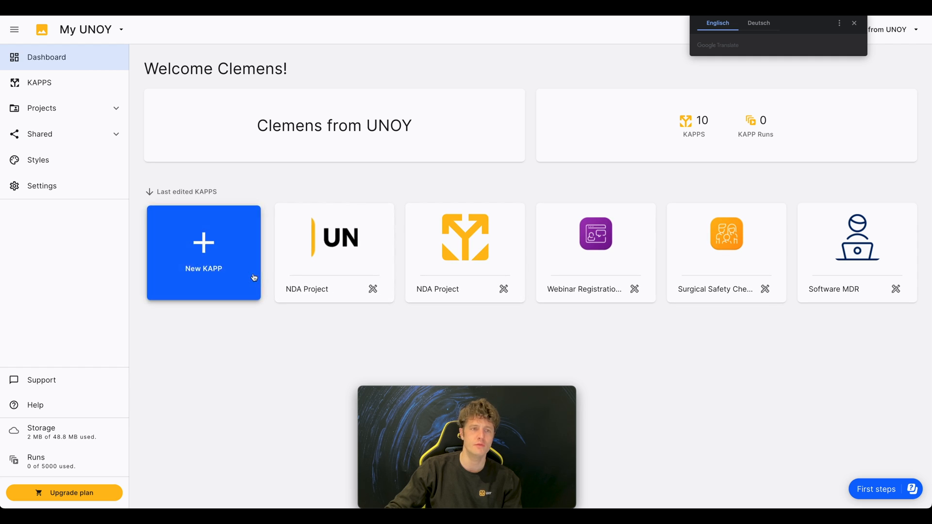
mouse_move(86, 29)
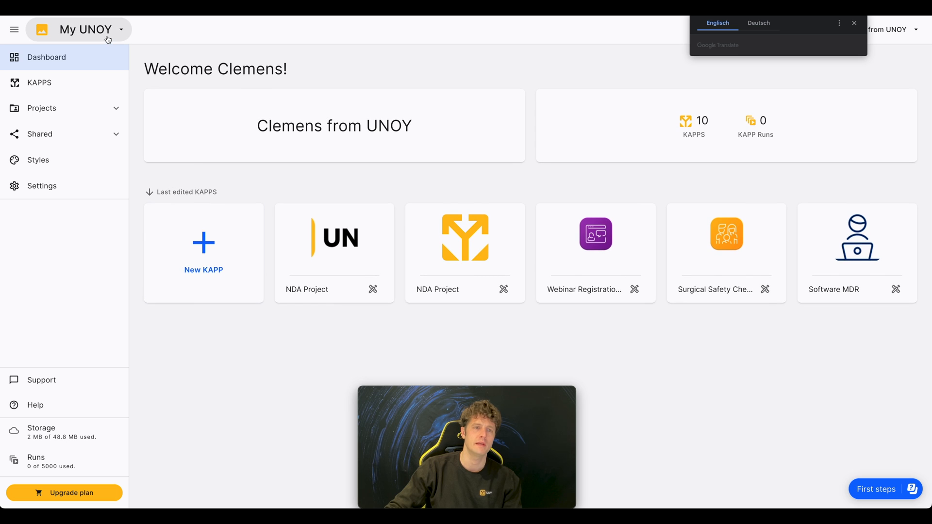
left_click(85, 29)
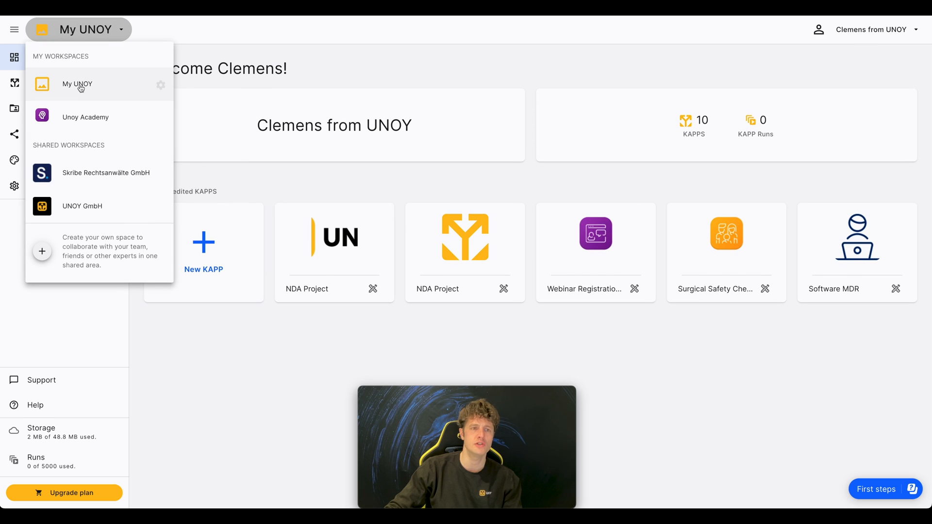
mouse_move(85, 118)
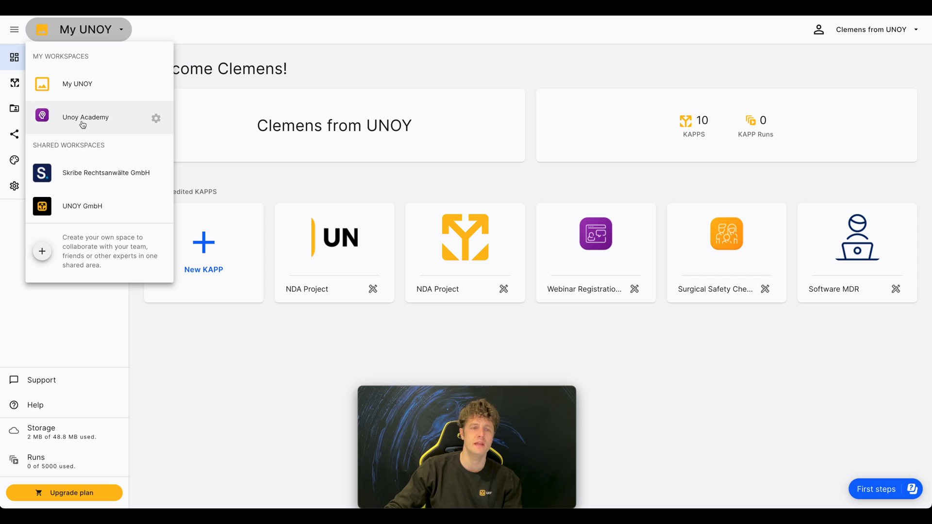
mouse_move(82, 206)
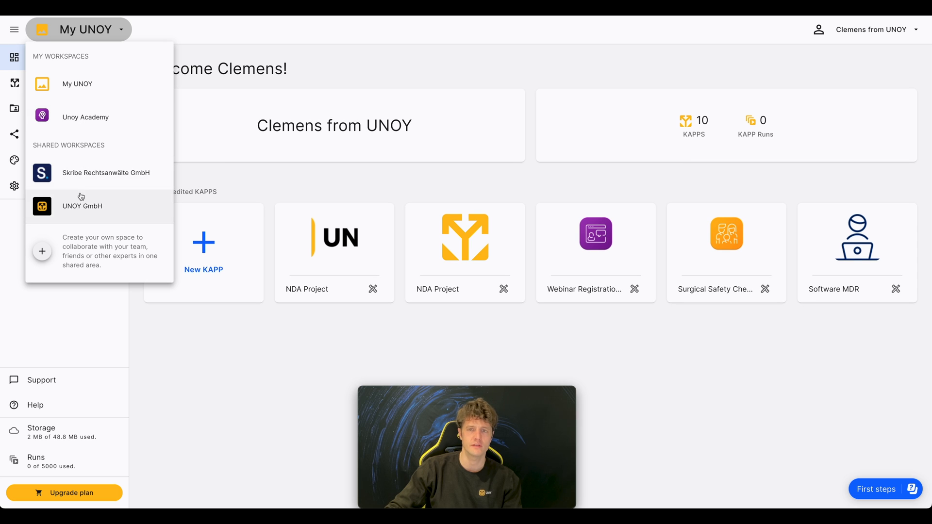
mouse_move(74, 237)
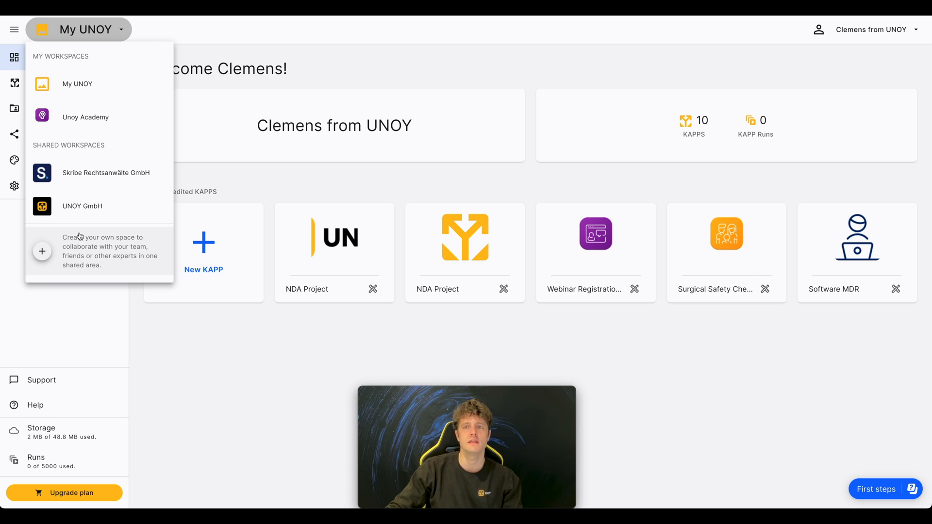
mouse_move(104, 195)
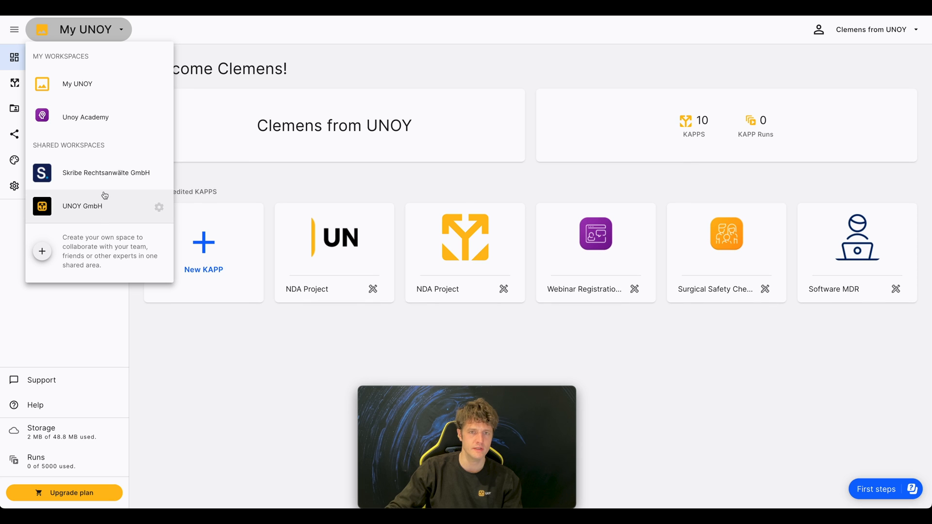
mouse_move(148, 161)
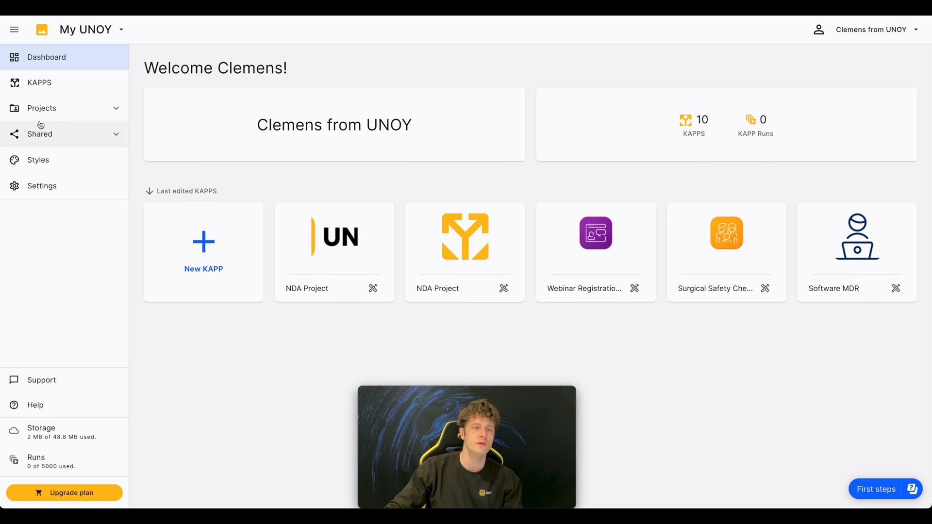
View the Shared KAPPs list, then switch to the Styles page listing six styles.
left_click(42, 107)
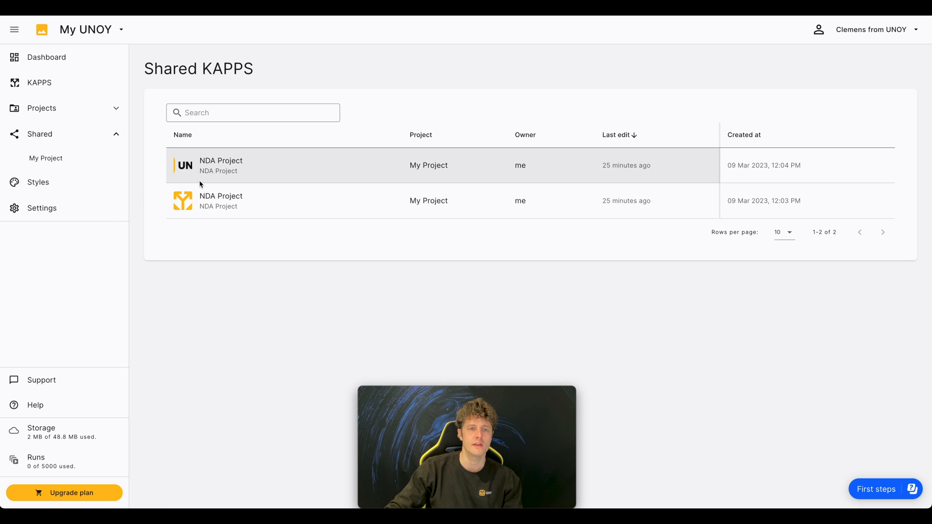
mouse_move(322, 240)
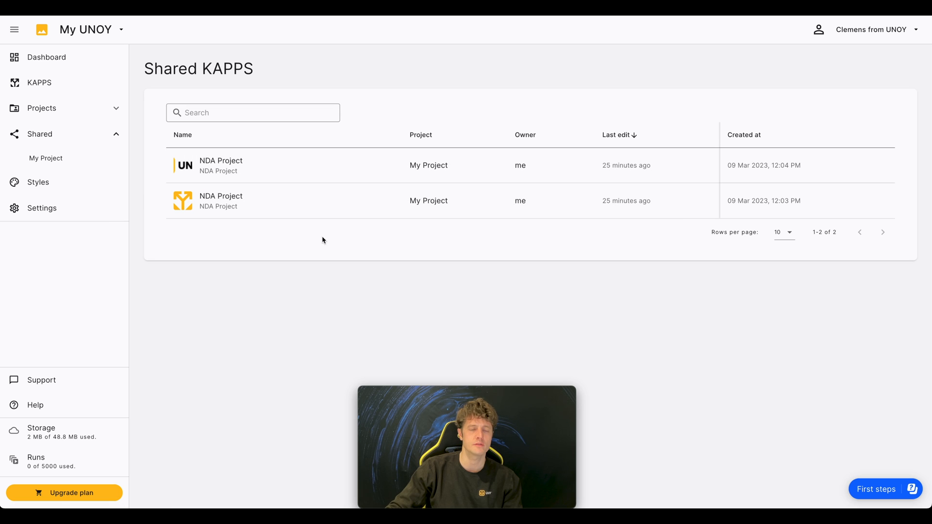
left_click(38, 182)
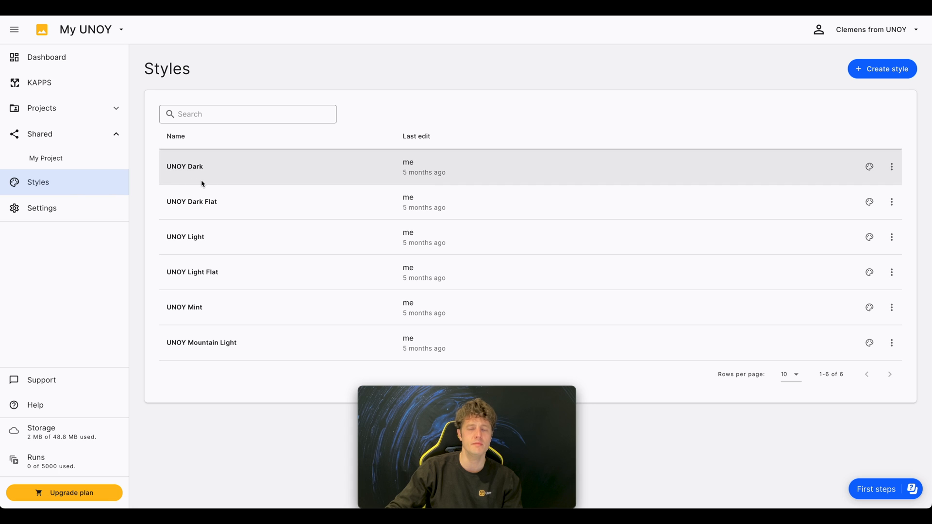
Open the UNOY Dark style and look through its colour settings and form preview.
left_click(184, 166)
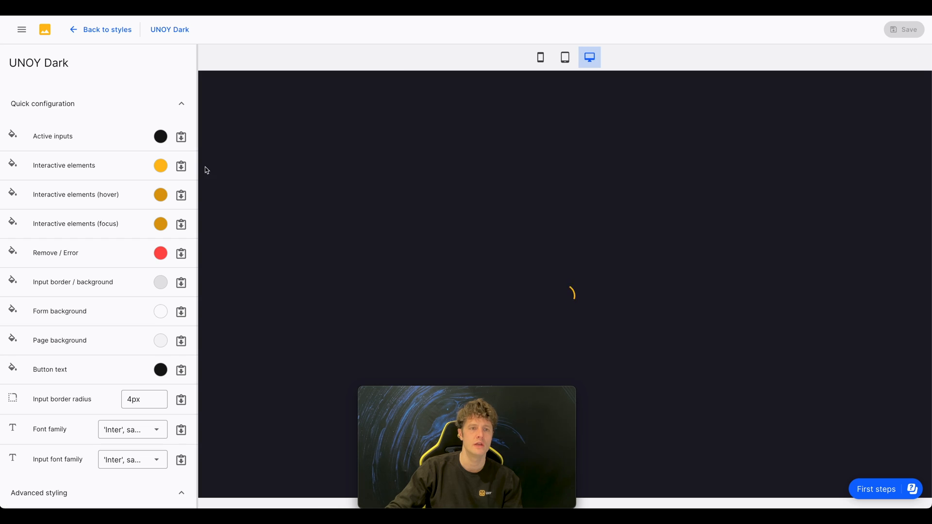
scroll("down", 3)
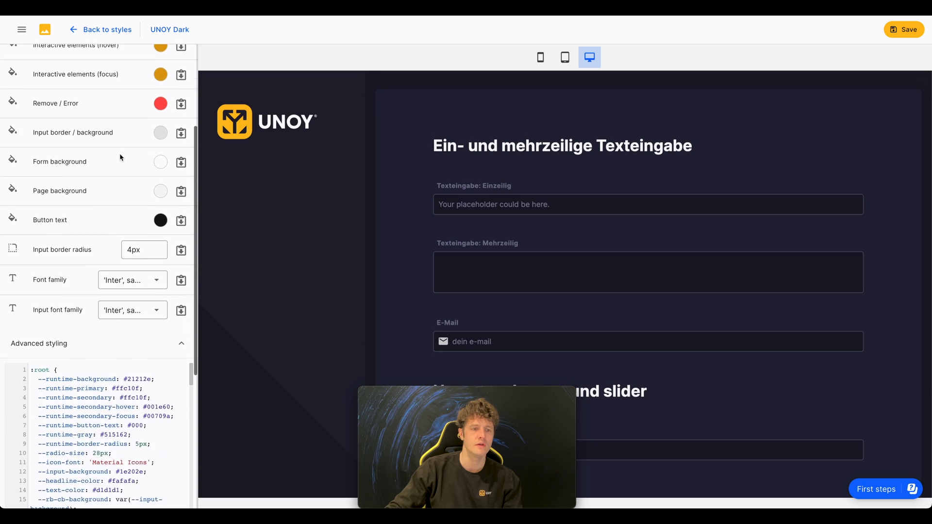
scroll("down", 3)
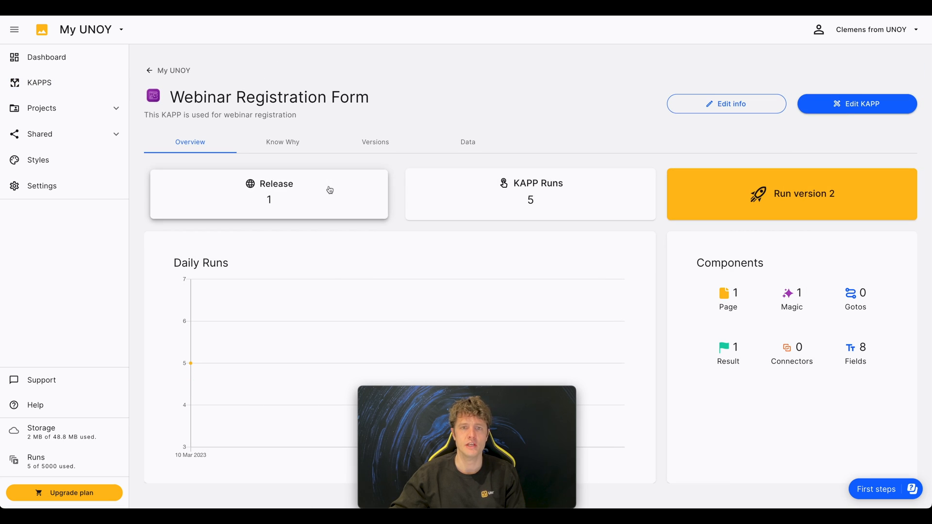
mouse_move(604, 282)
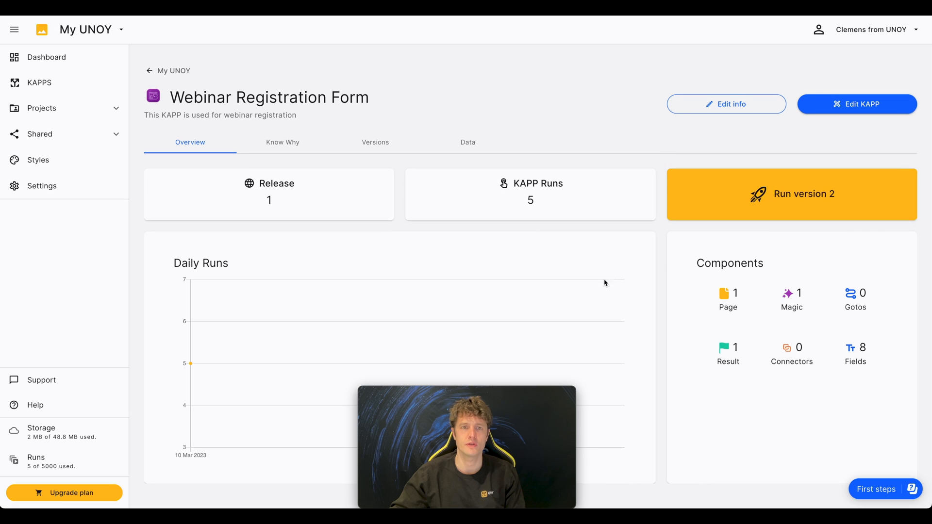
mouse_move(283, 142)
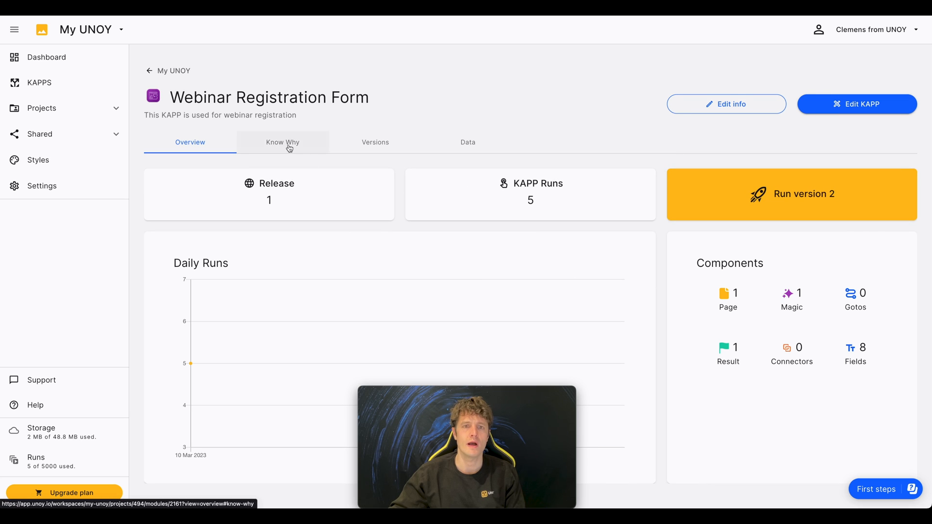
Read the Know Why page, then view the Versions list: working copy, published v. 2, unpublished v. 1.
left_click(283, 141)
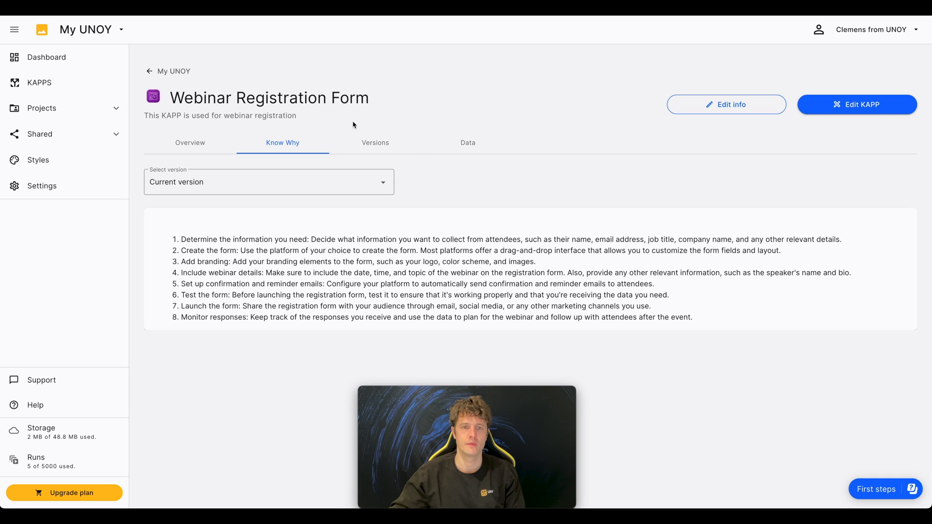
left_click(375, 142)
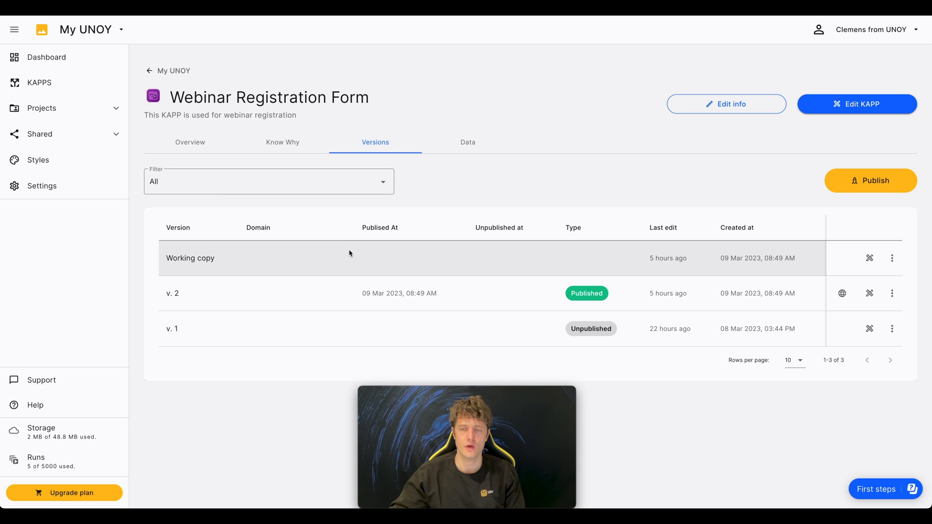
mouse_move(450, 267)
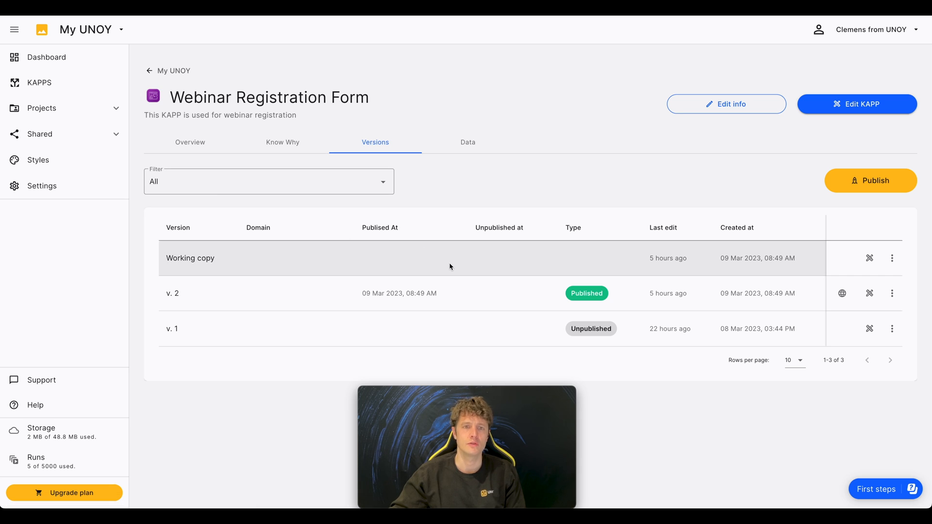
mouse_move(443, 280)
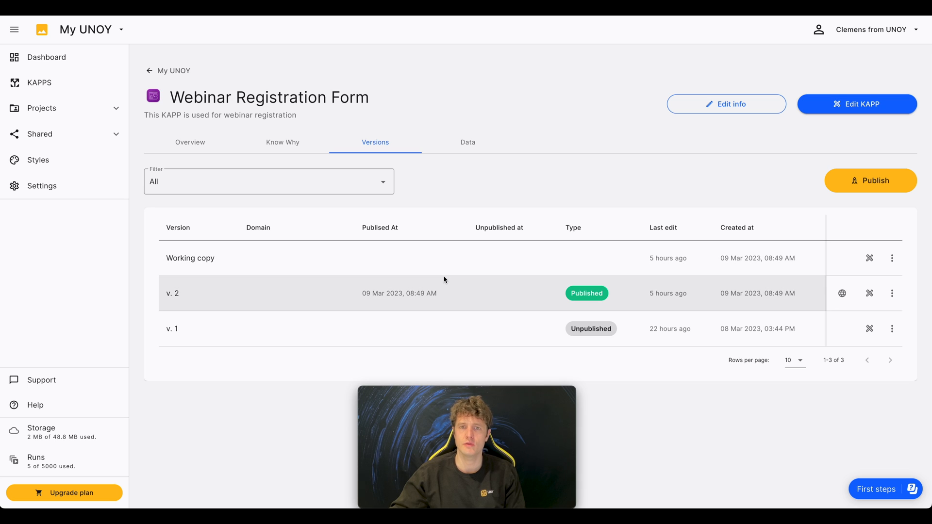
mouse_move(445, 306)
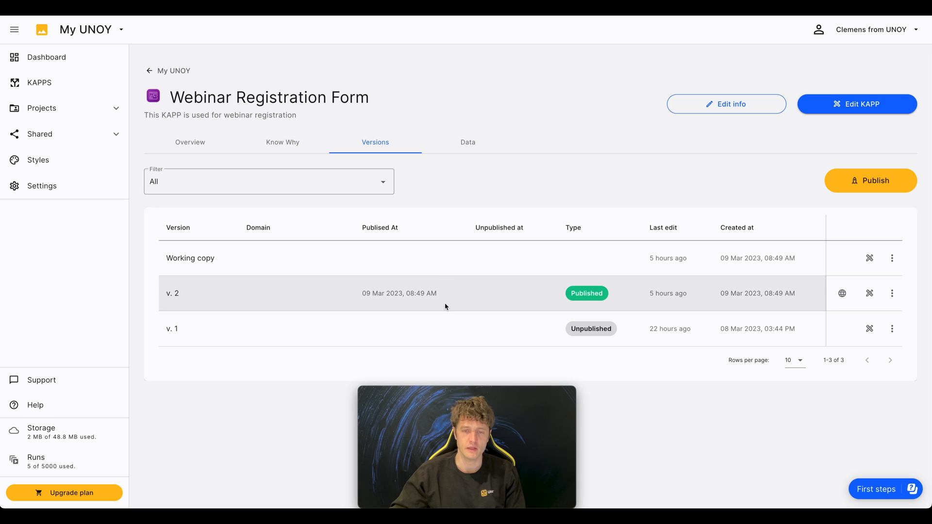
mouse_move(463, 183)
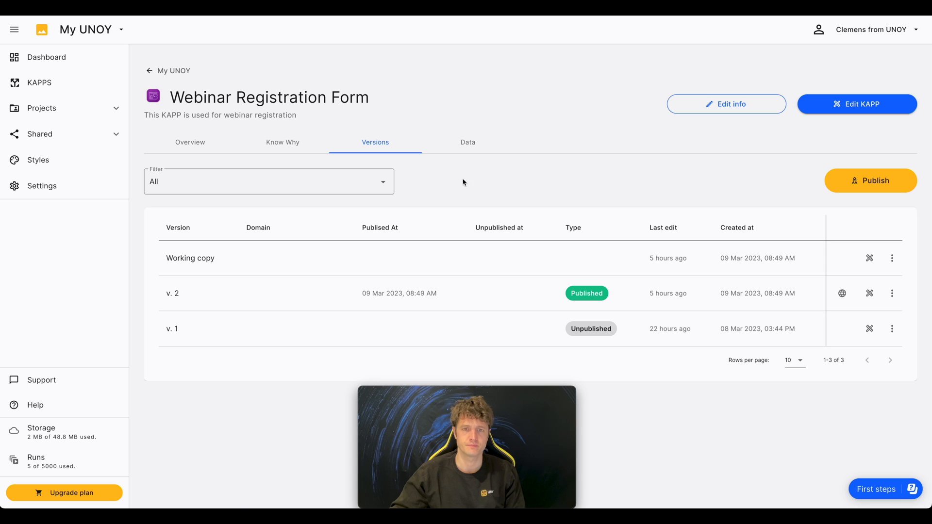
View the Data page listing five completed v. 2 registration entries.
left_click(468, 142)
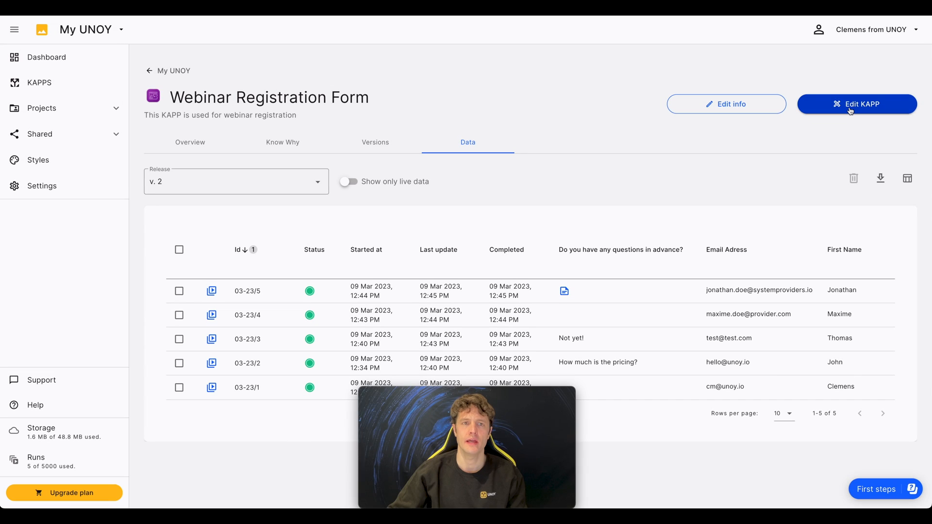
left_click(856, 104)
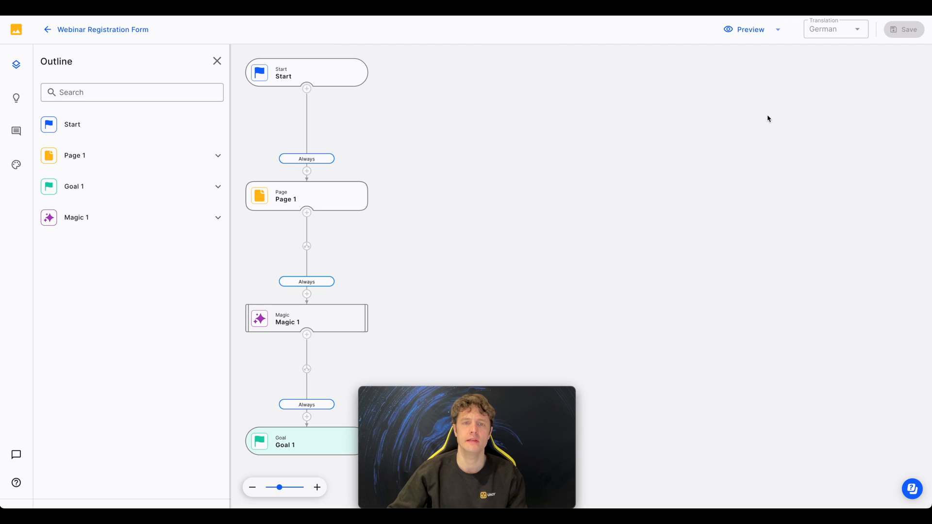
scroll("up", 3)
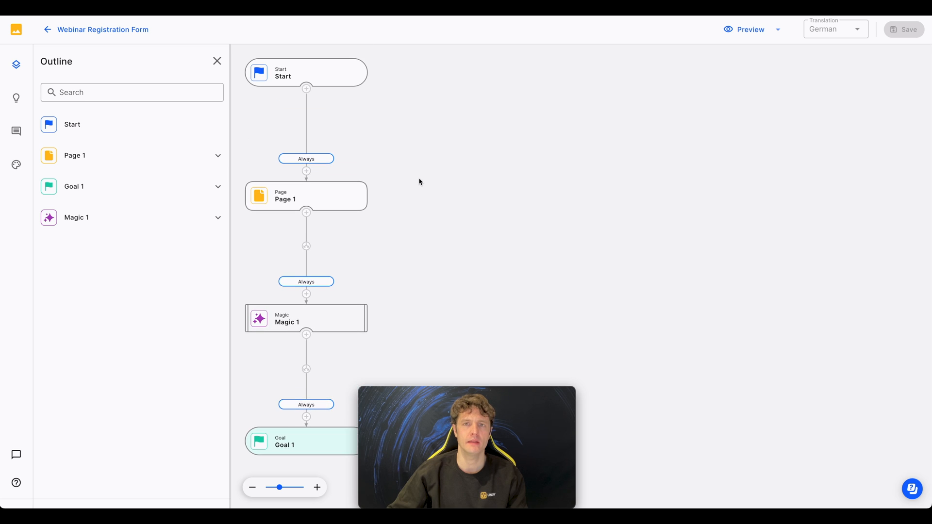
left_click(305, 73)
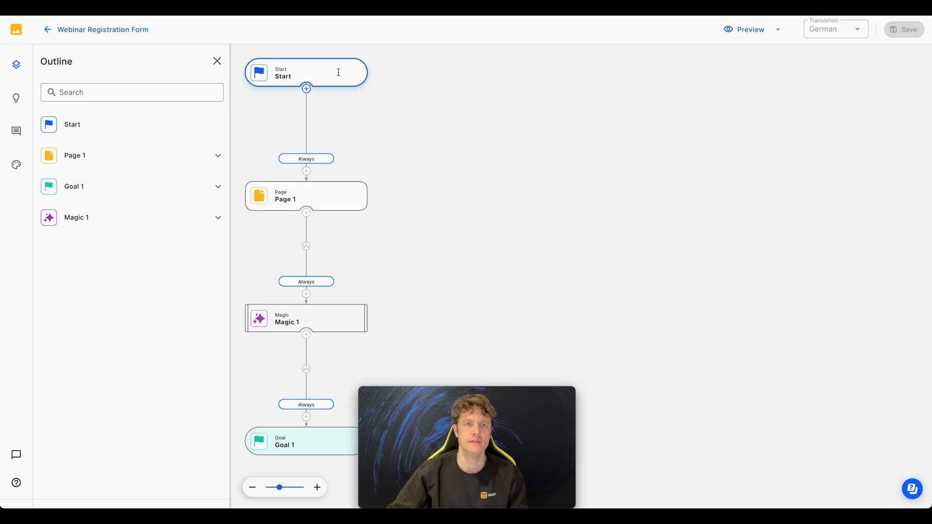
left_click(382, 306)
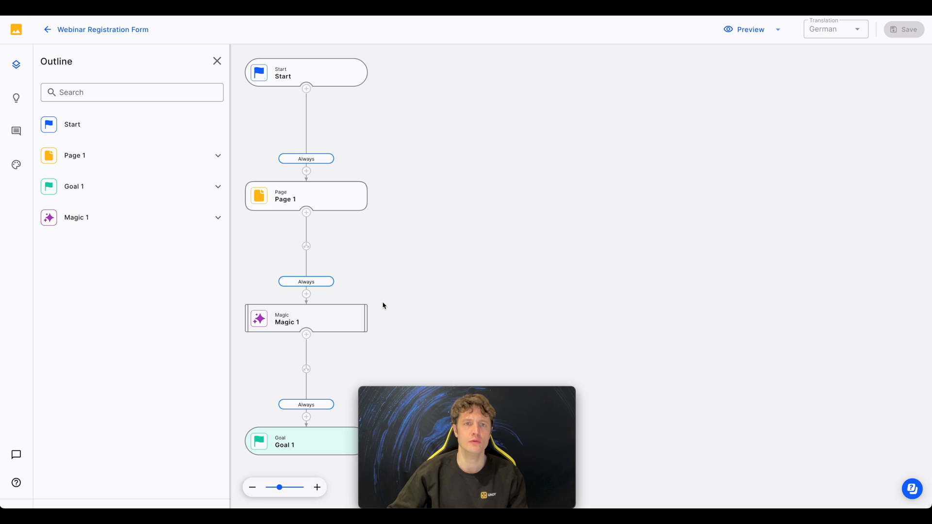
mouse_move(371, 370)
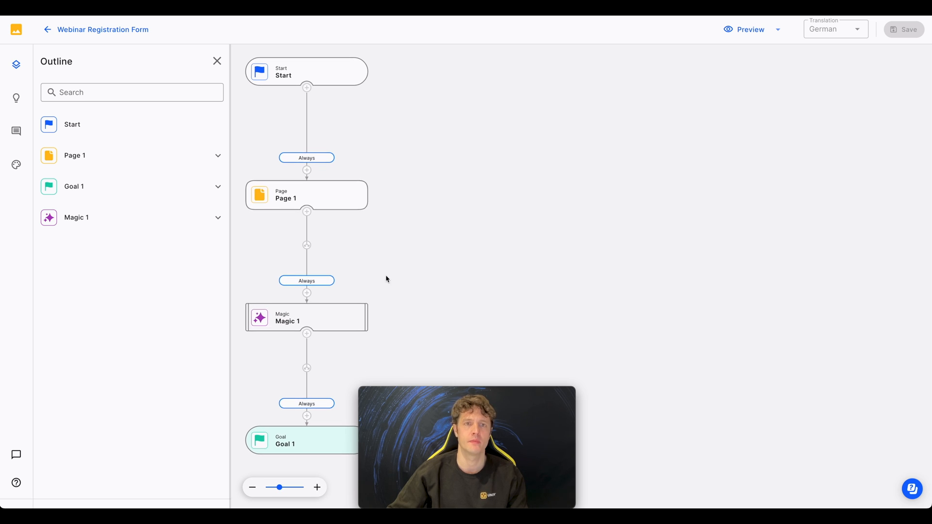
mouse_move(381, 221)
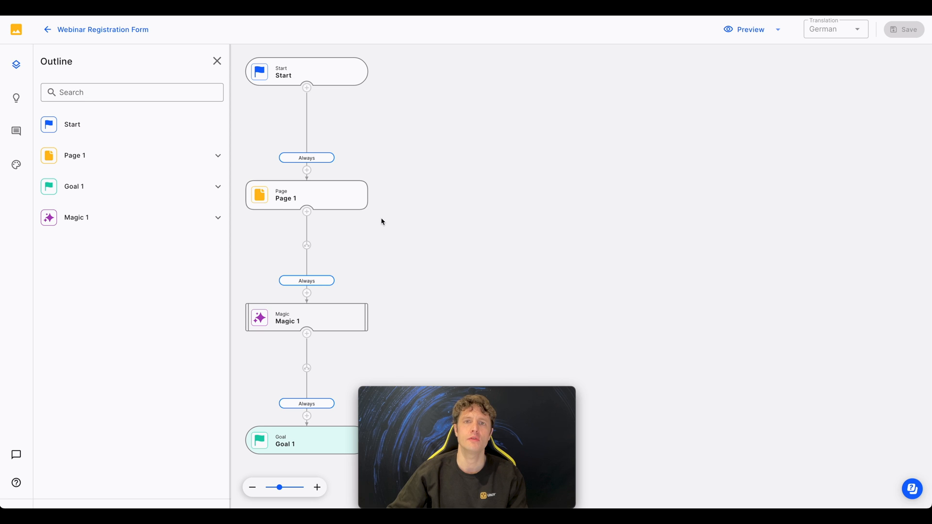
mouse_move(330, 293)
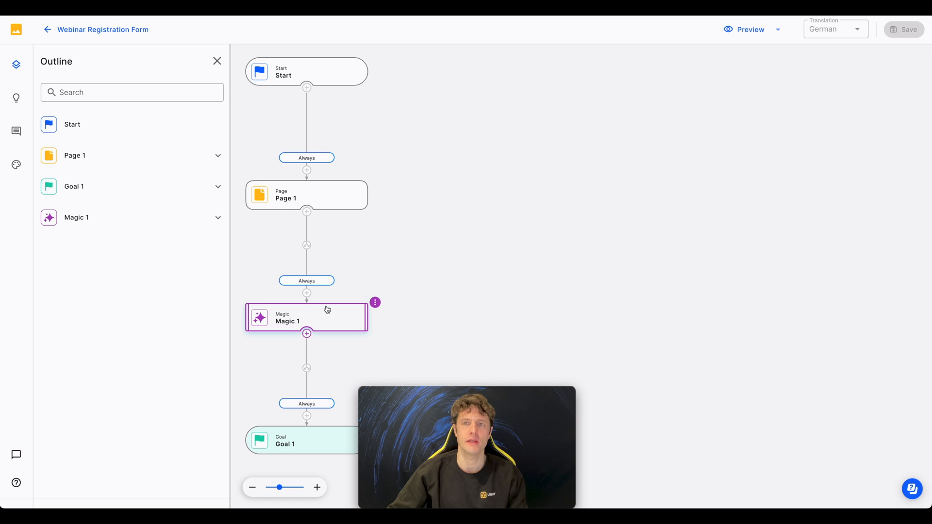
left_click(306, 195)
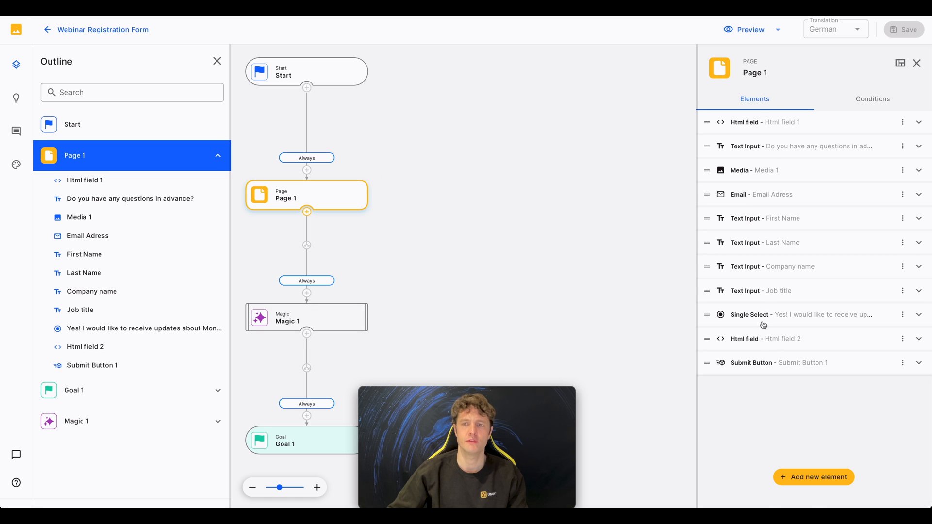
mouse_move(364, 208)
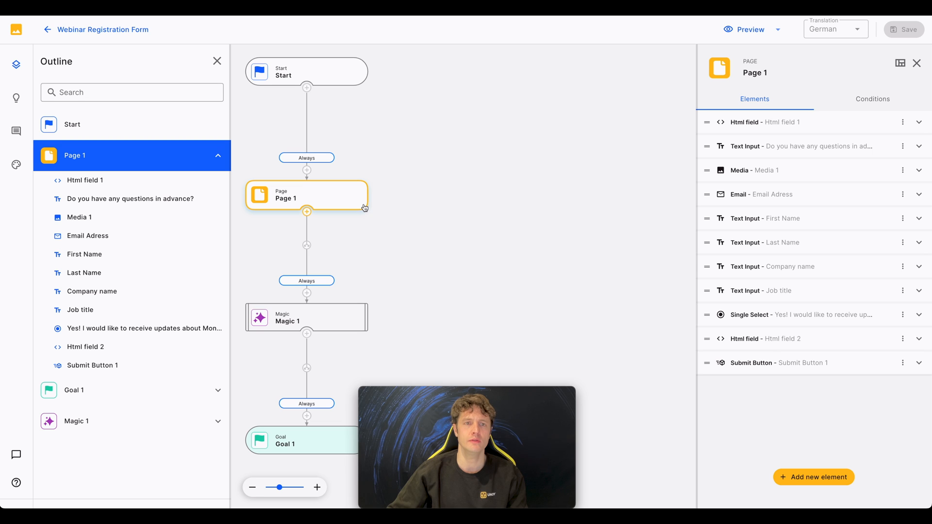
mouse_move(658, 291)
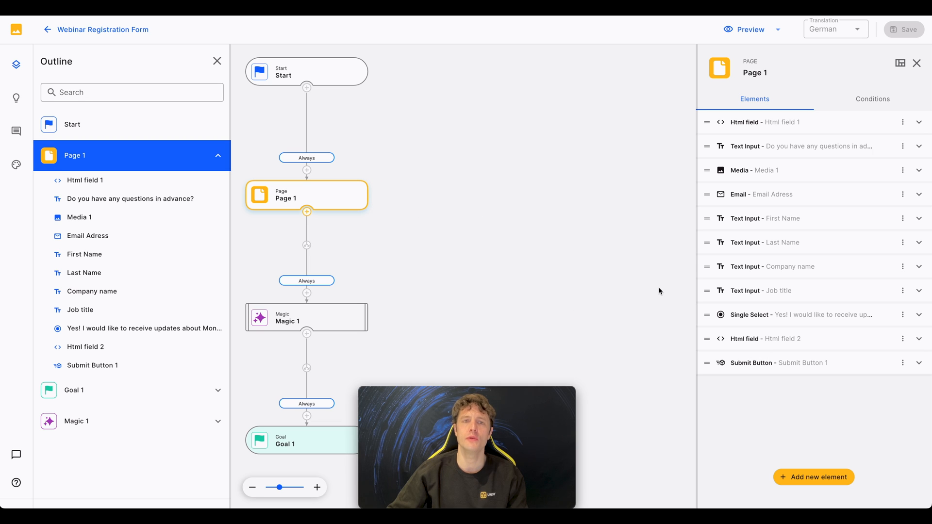
mouse_move(789, 130)
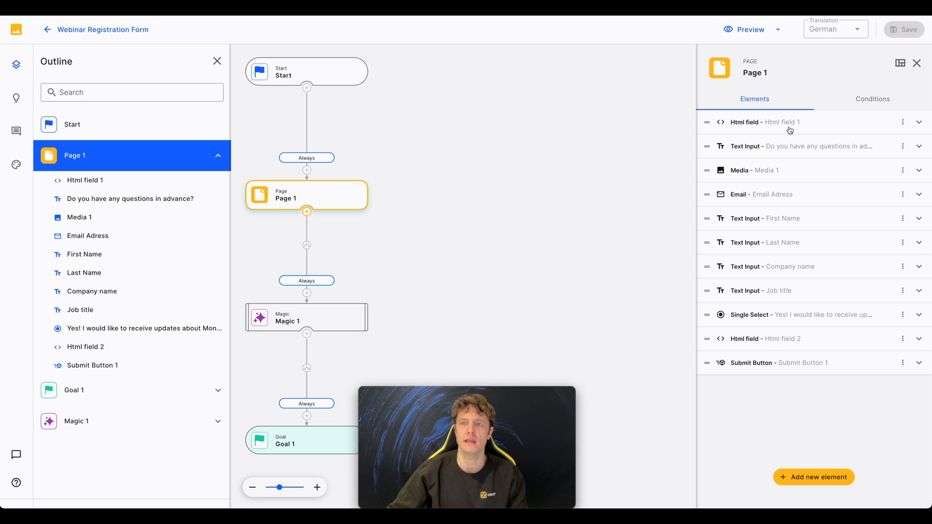
mouse_move(794, 194)
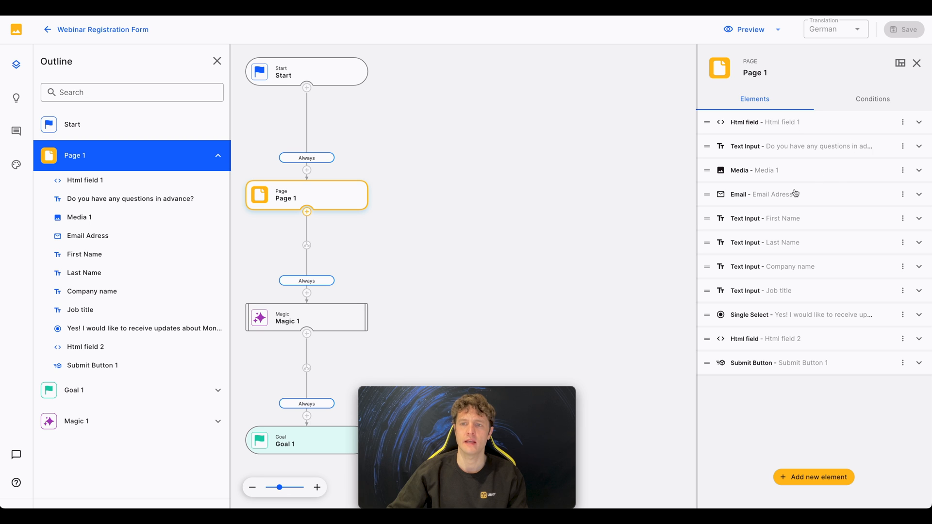
mouse_move(821, 234)
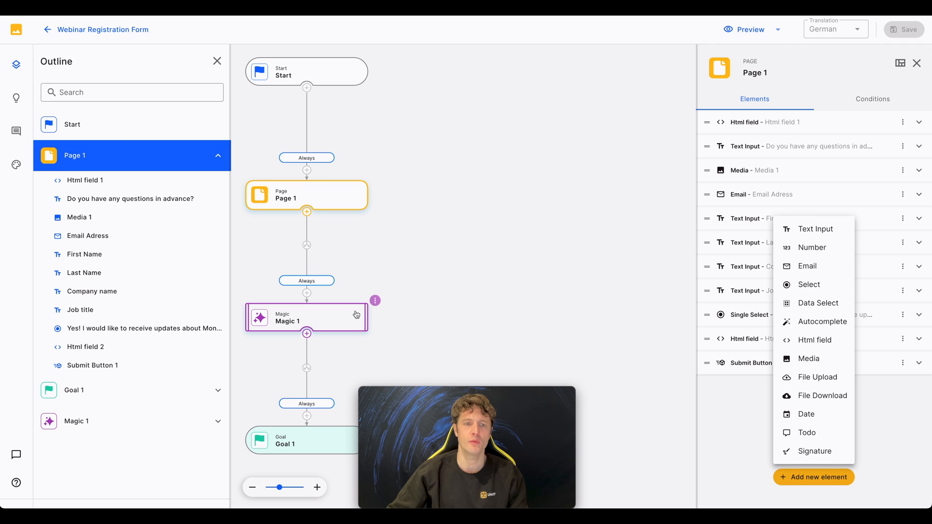
Inspect Magic 1's Send Email steps and addable element types, then start the form preview.
left_click(305, 317)
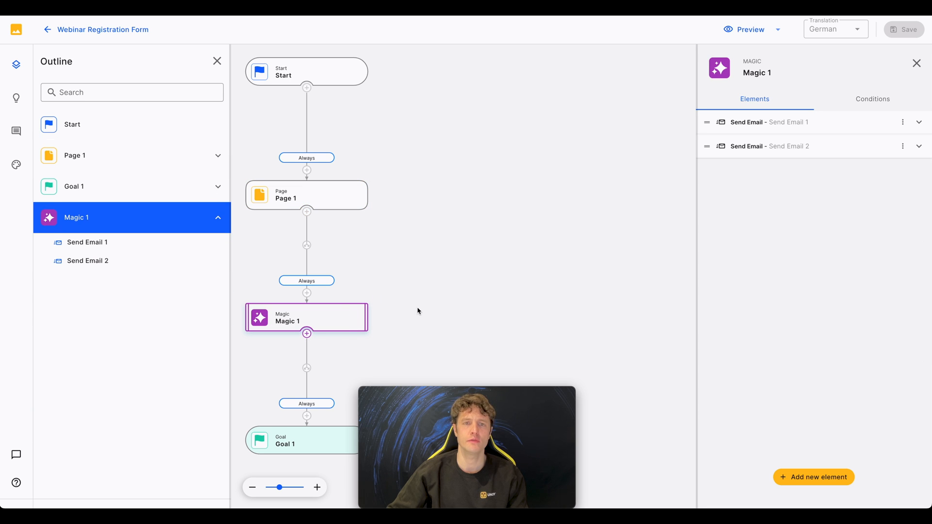
mouse_move(400, 285)
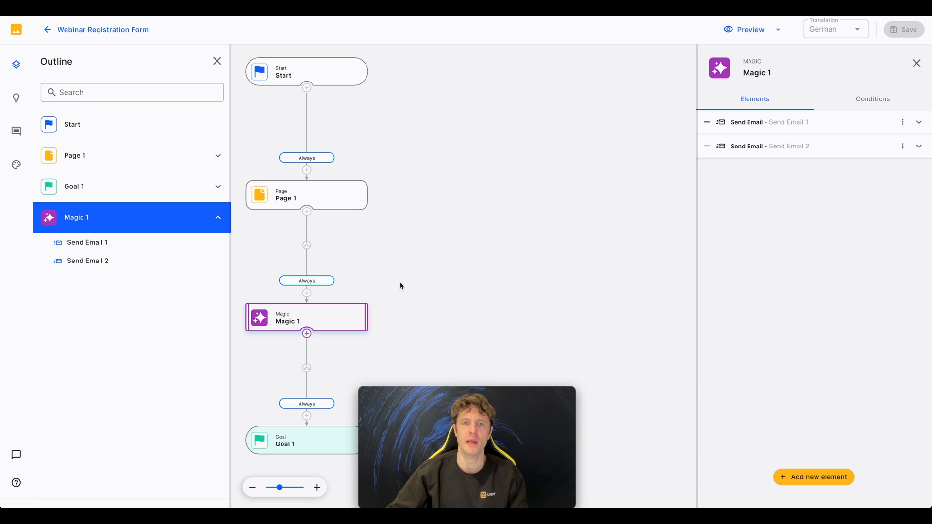
mouse_move(780, 239)
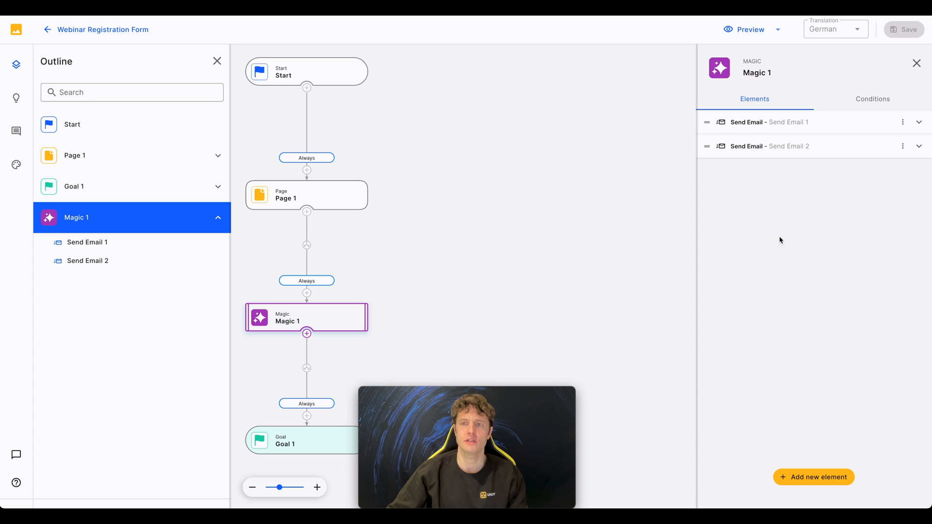
mouse_move(836, 158)
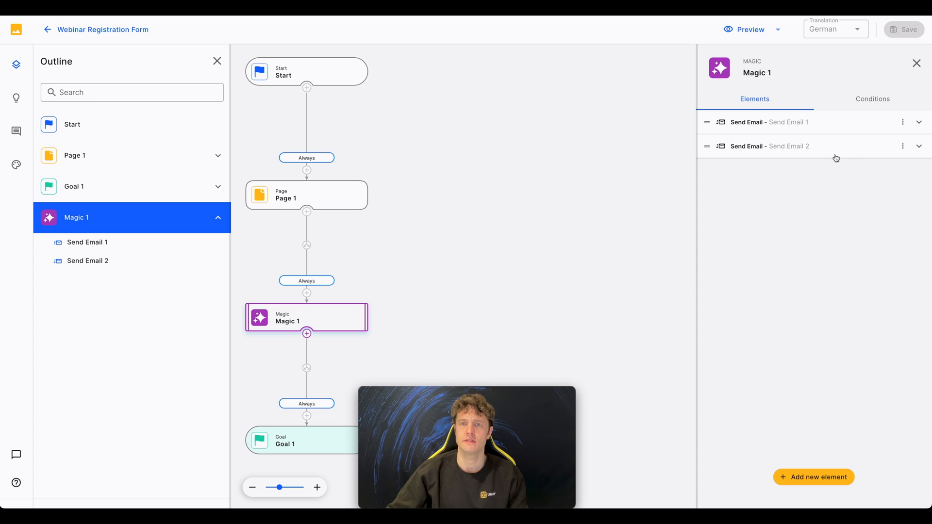
left_click(813, 476)
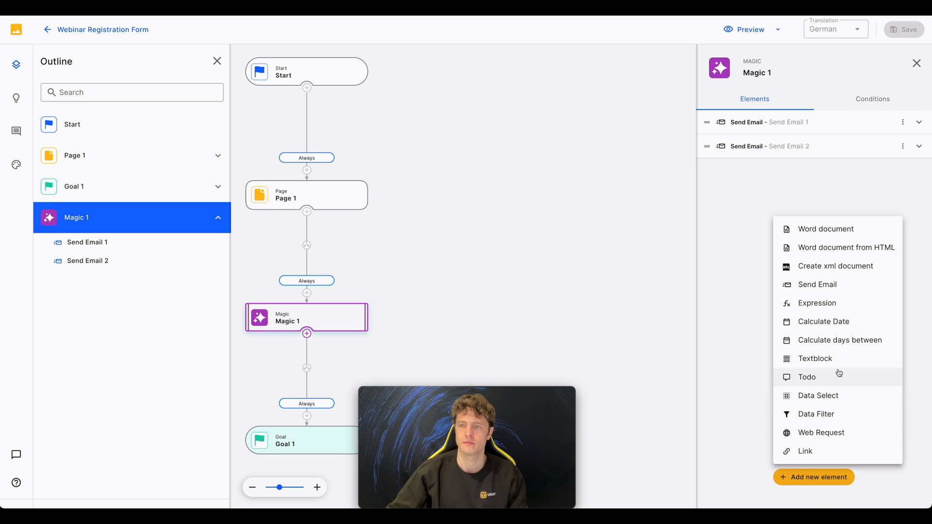
mouse_move(731, 126)
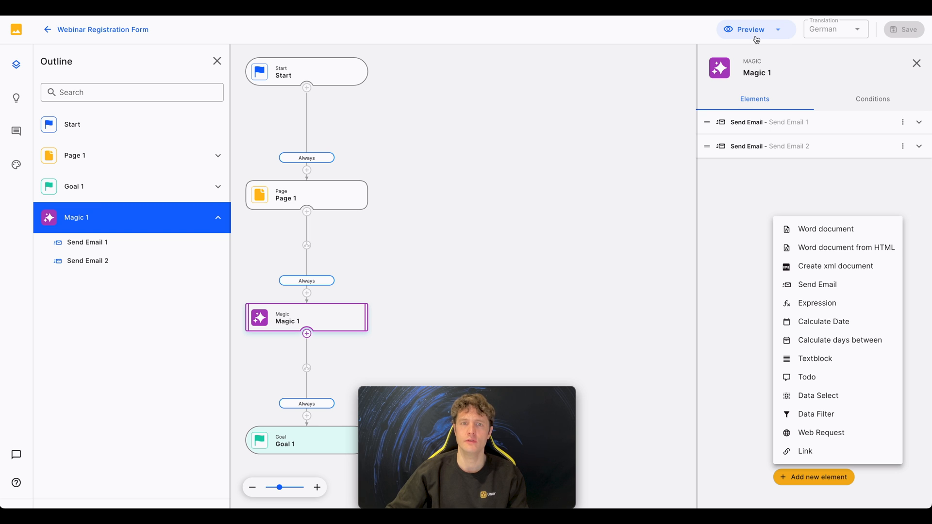
left_click(749, 29)
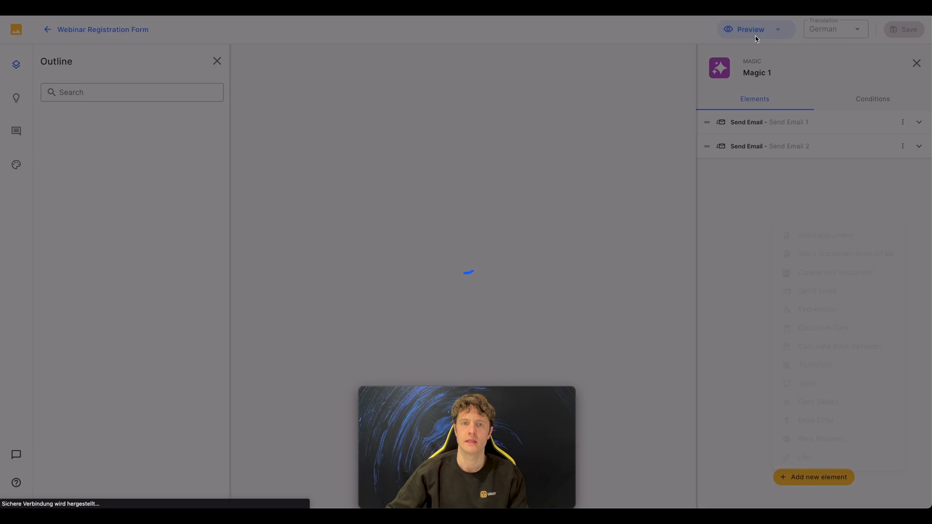
Load the Webinar Registration Form preview with its welcome message and contact fields.
left_click(750, 29)
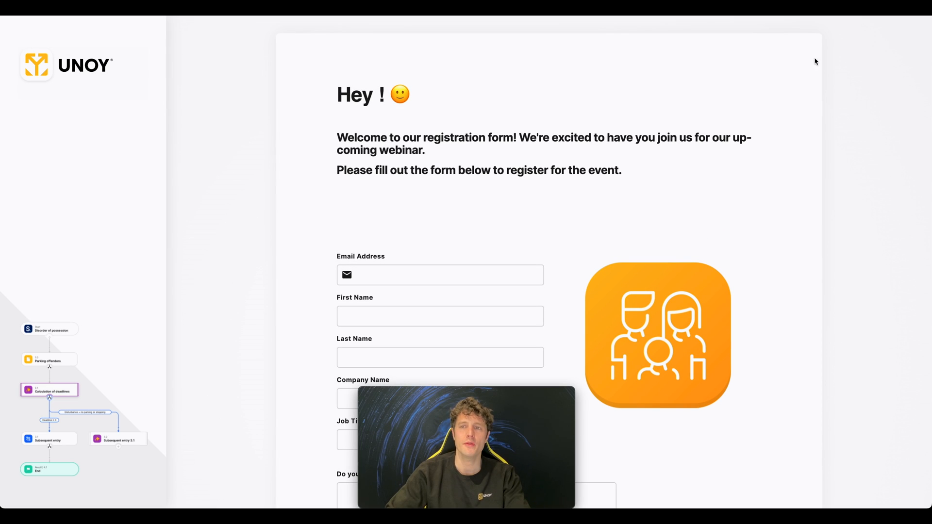
mouse_move(798, 85)
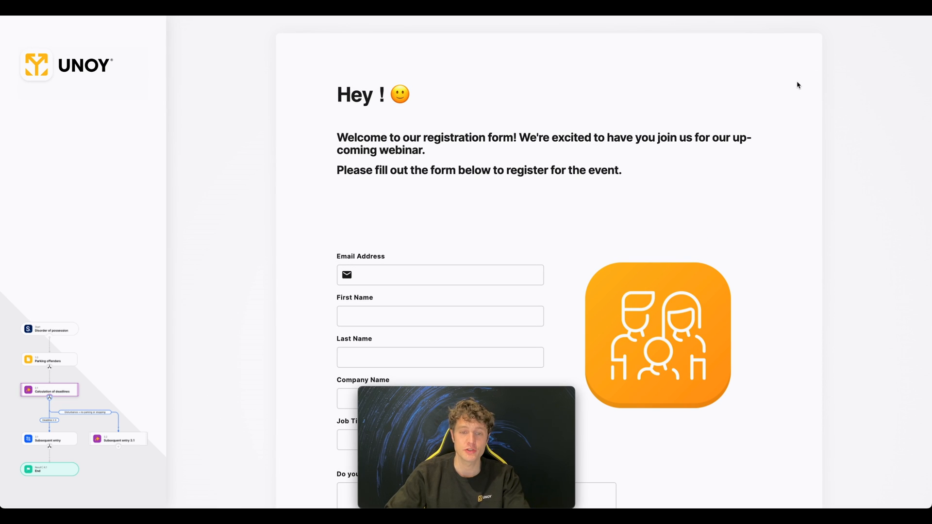
mouse_move(775, 96)
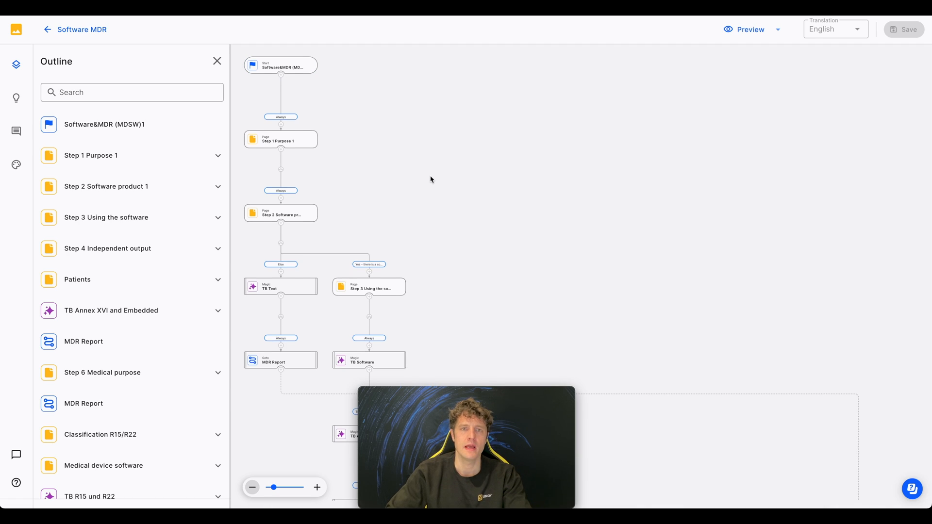
Browse the Software MDR flow canvas and reach the Email Analysis page's Rücksender field.
scroll("down", 3)
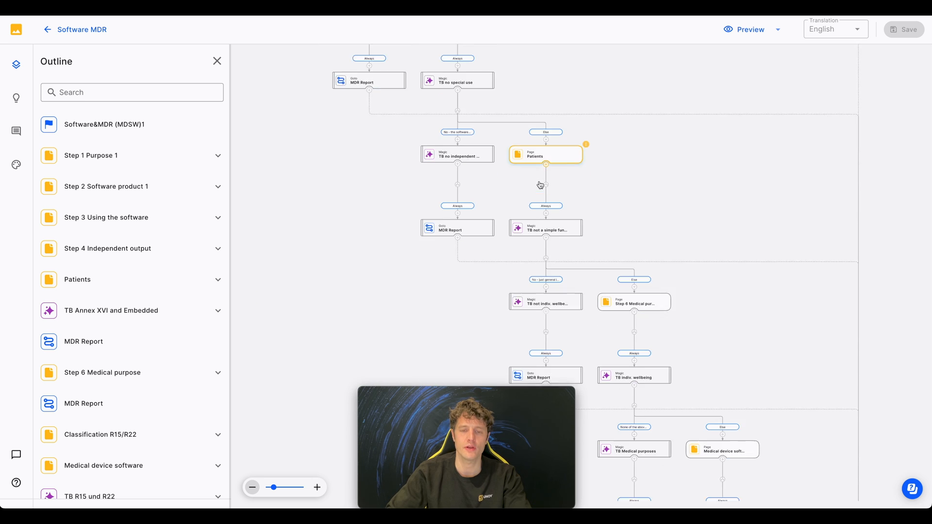
scroll("down", 3)
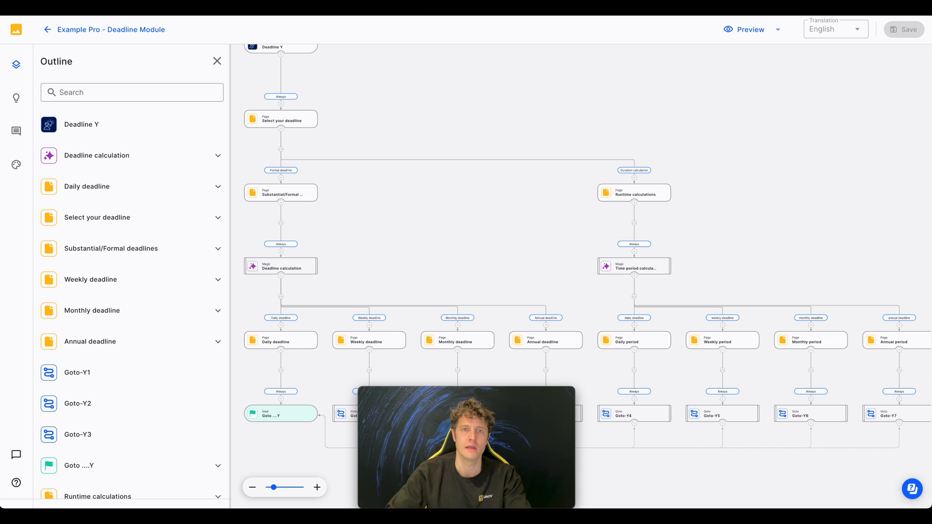
left_click(748, 30)
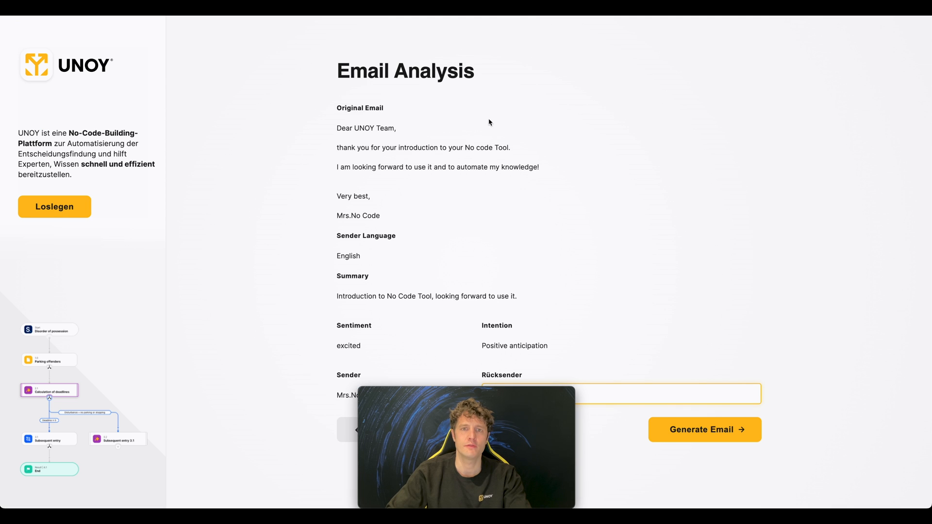
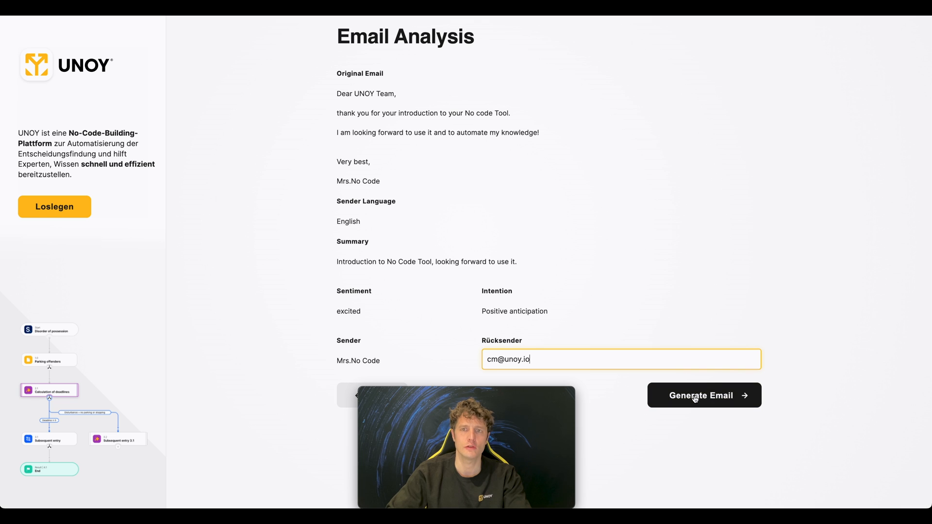
left_click(704, 395)
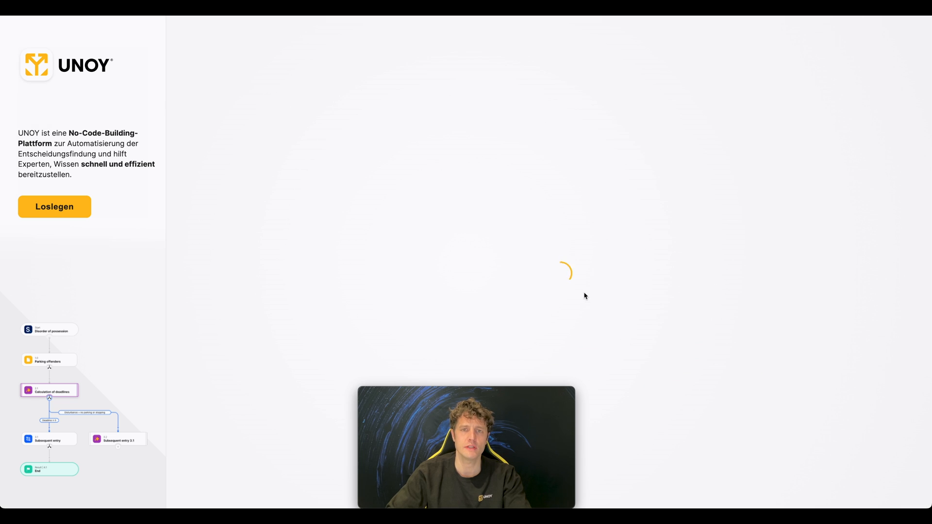
mouse_move(613, 296)
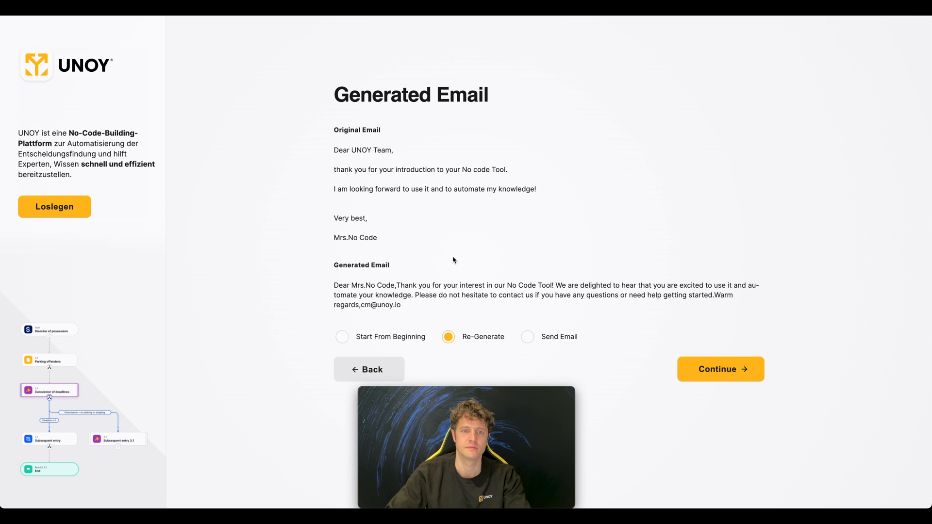
mouse_move(473, 283)
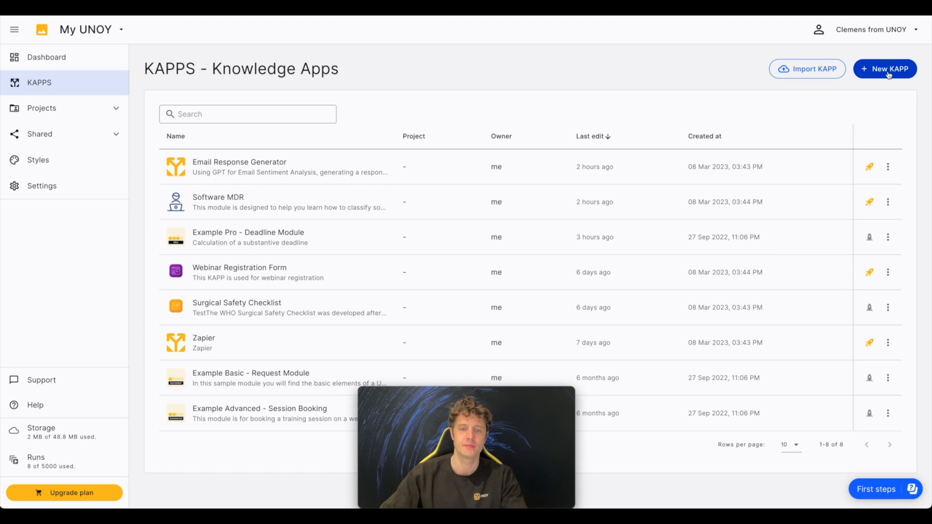
Create a KAPP named MyKAPP with description 'This is my KAPP' and open its overview.
left_click(885, 68)
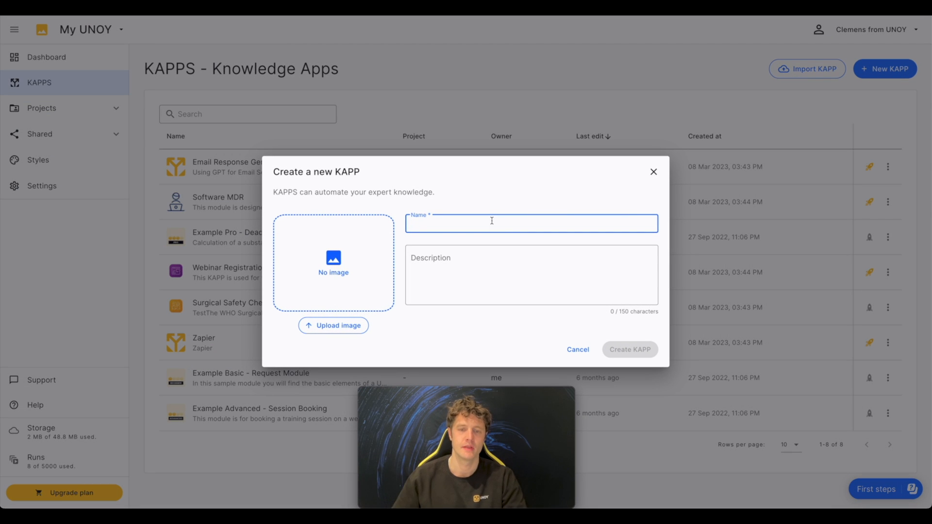
type("M")
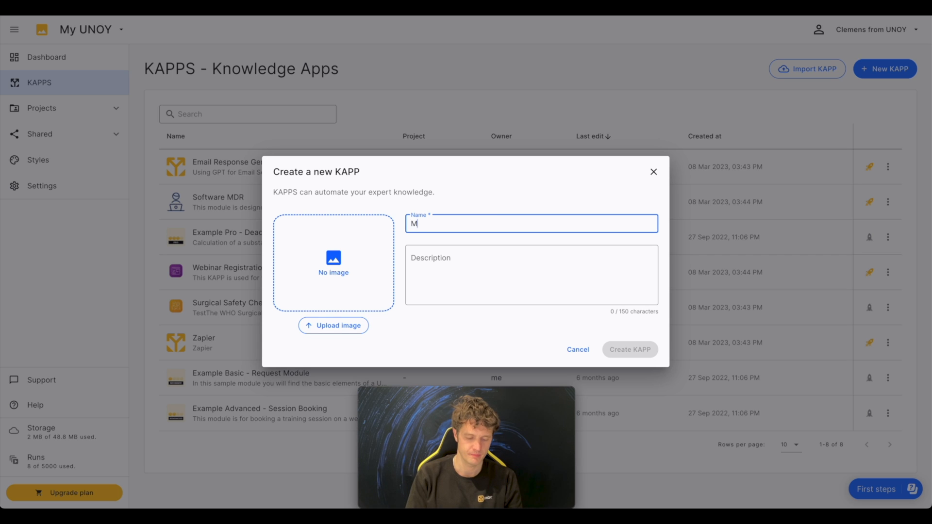
type("yKAPP")
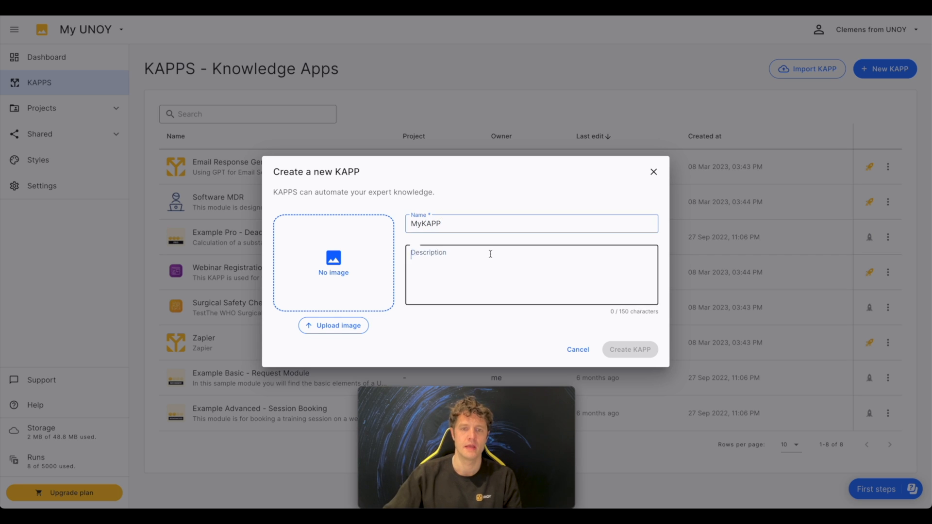
type("This i")
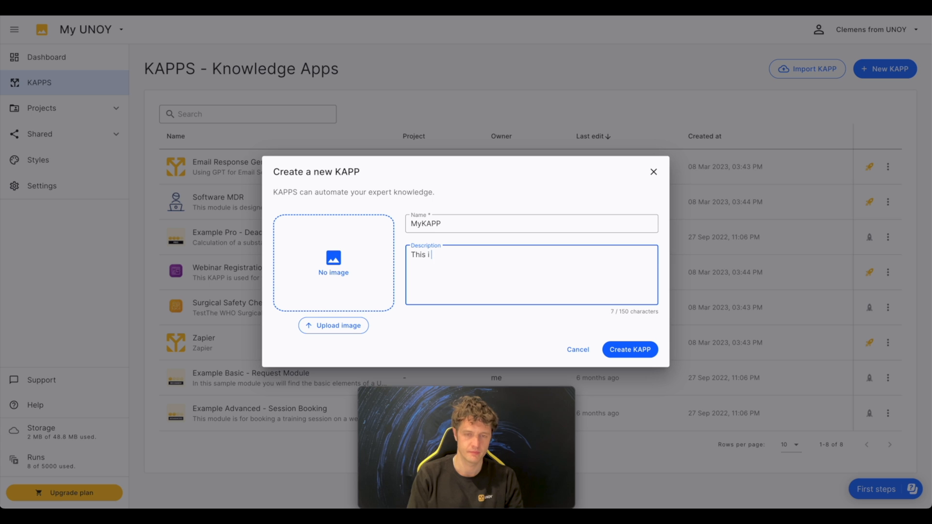
type("s my KAPP")
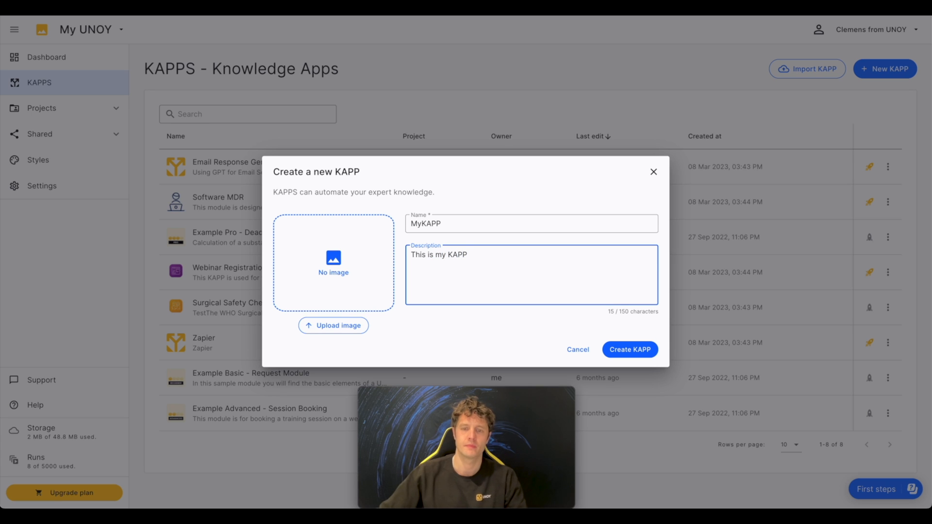
left_click(629, 349)
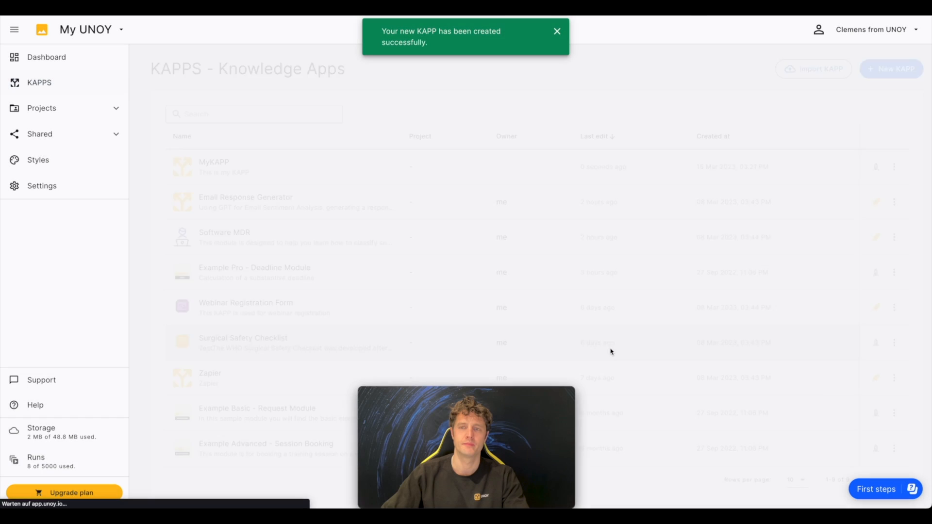
left_click(213, 166)
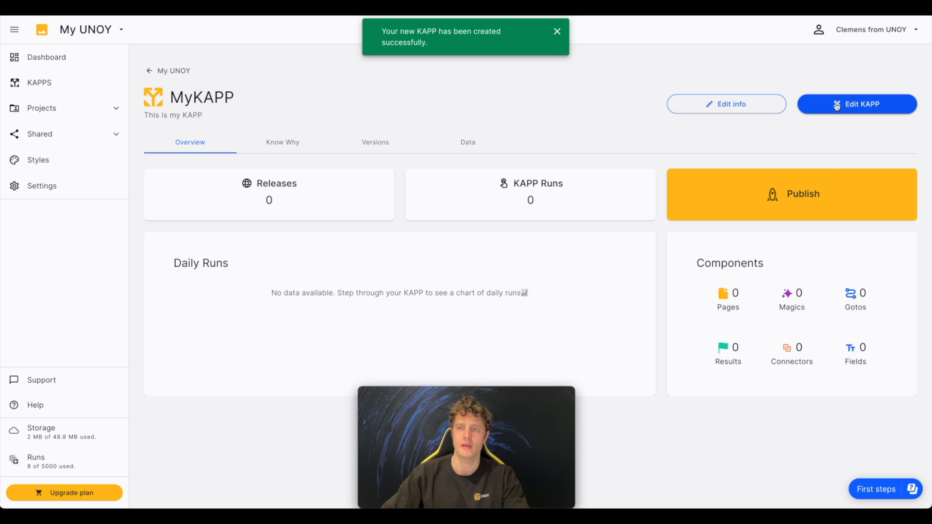
Add Page 1 after Start in the MyKAPP flow and begin editing its elements.
left_click(856, 103)
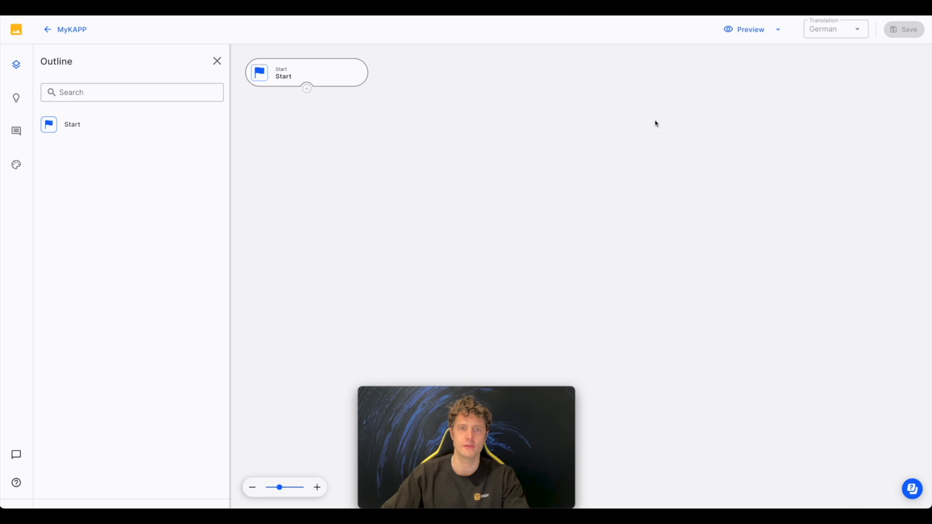
mouse_move(380, 130)
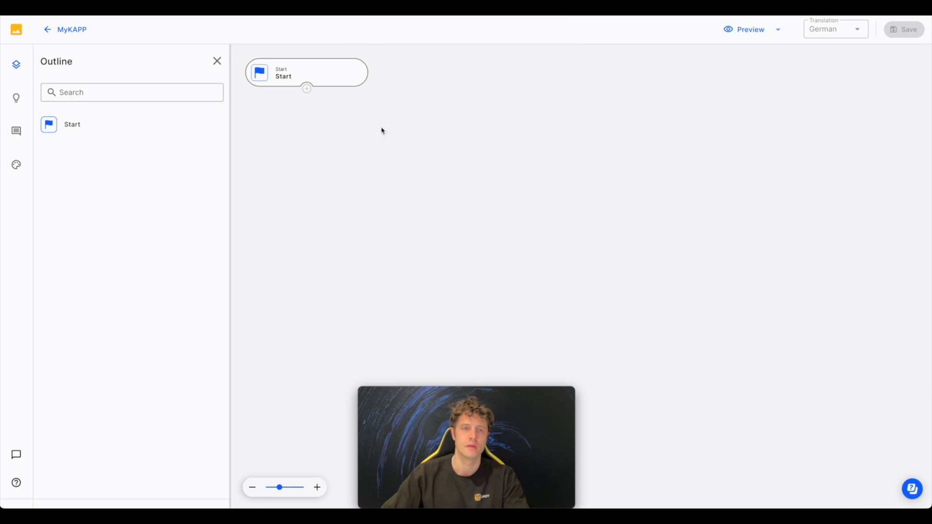
left_click(306, 72)
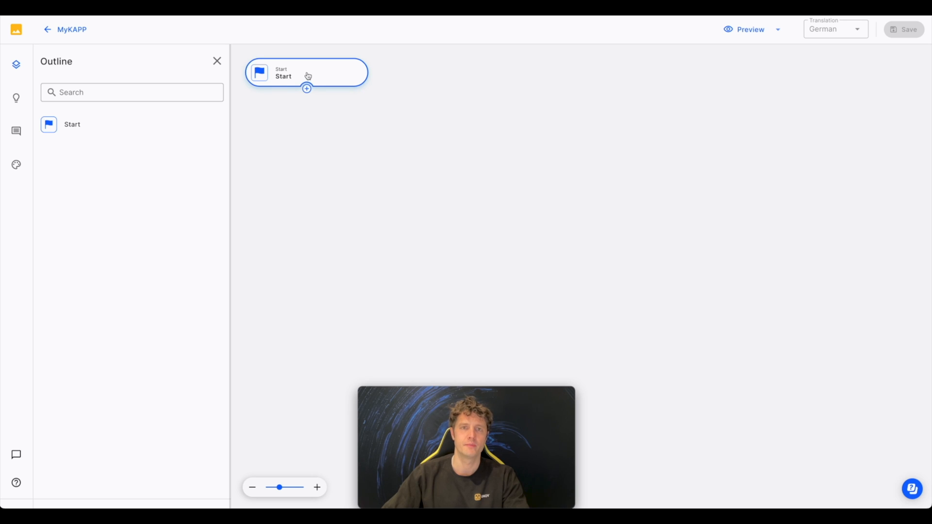
left_click(306, 89)
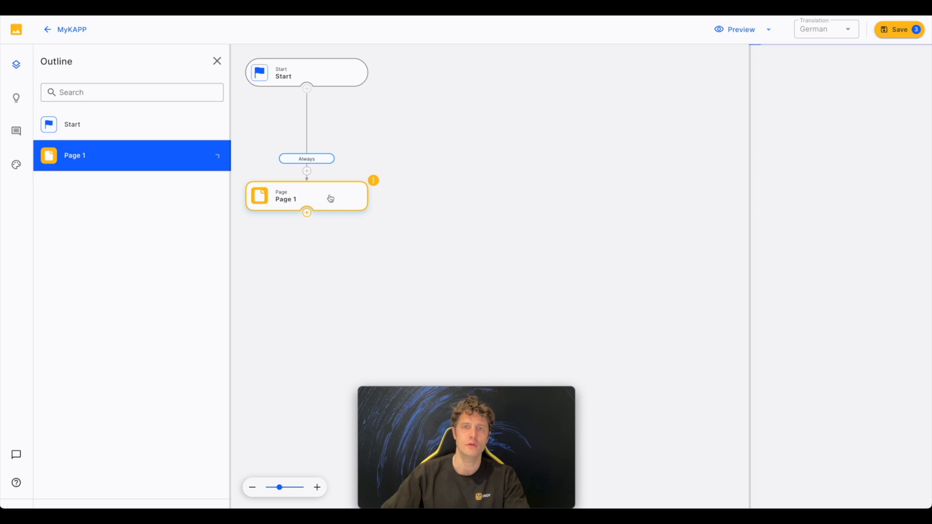
left_click(306, 196)
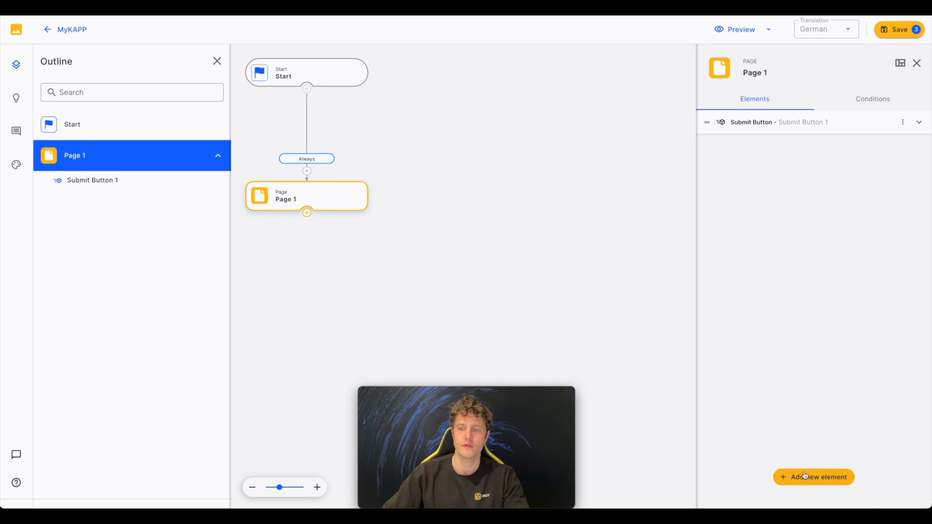
Give Page 1 an HTML field reading 'Hy new user' and bring up the pending-changes summary.
left_click(813, 477)
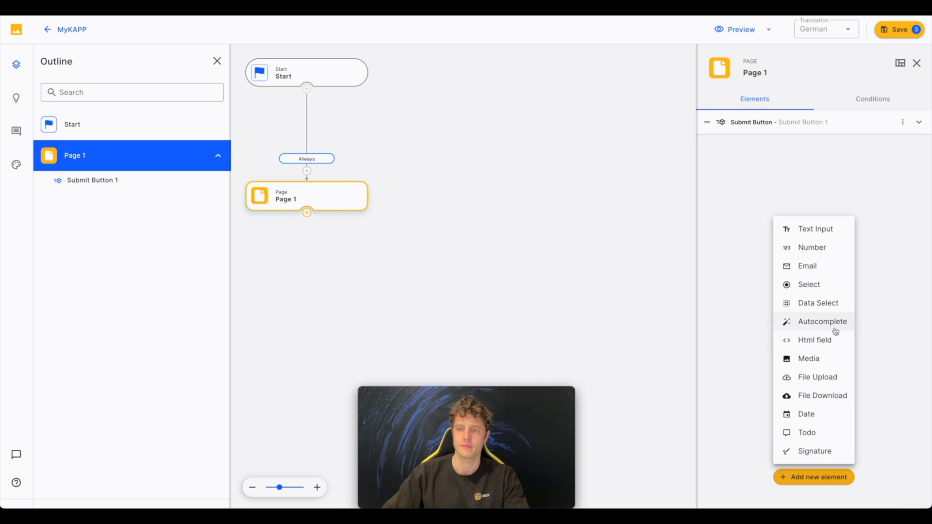
left_click(814, 339)
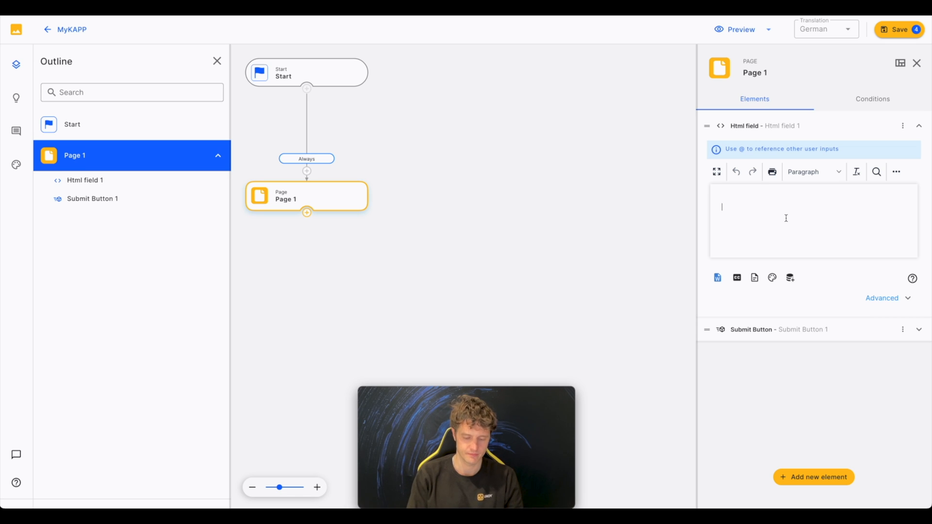
type("Hy new")
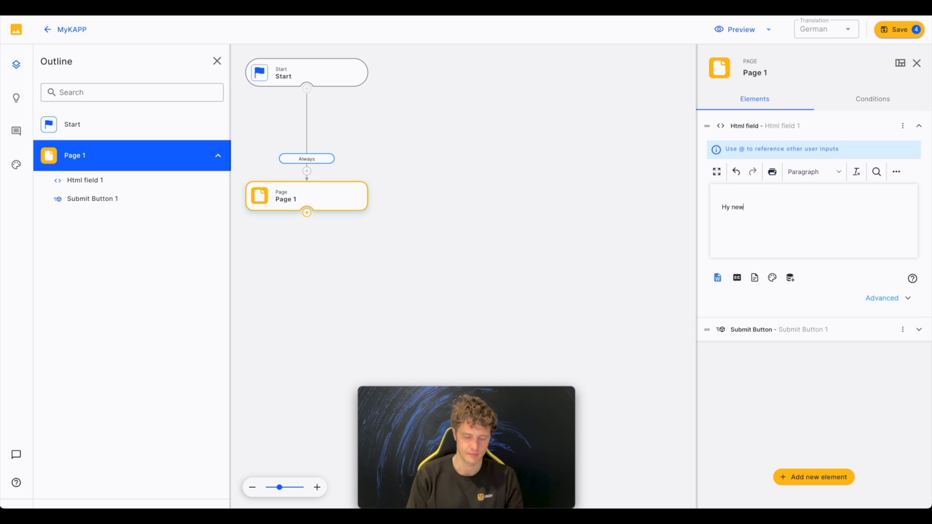
type("user")
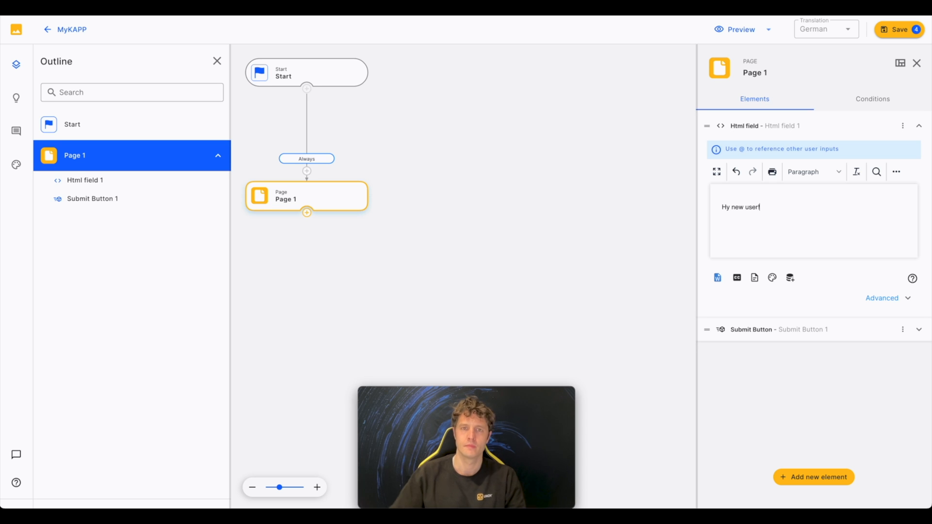
left_click(899, 29)
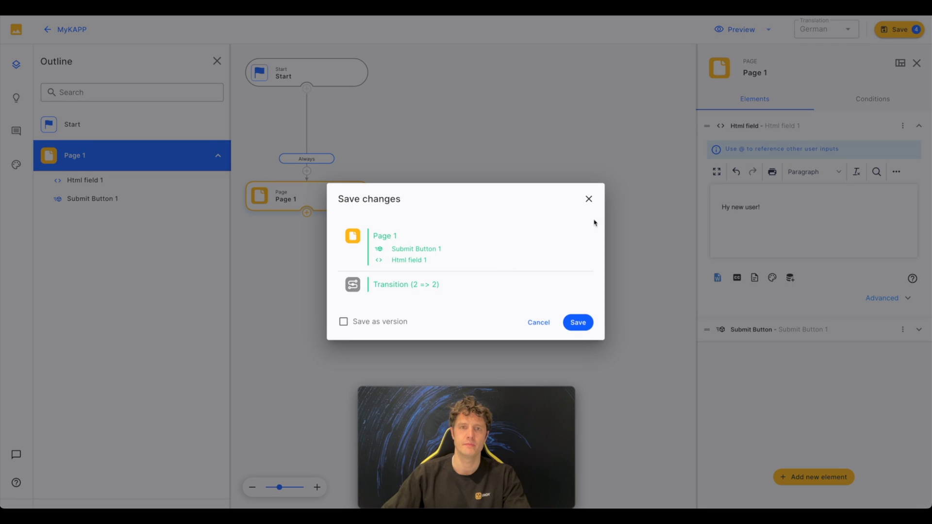
Save the flow changes, preview the 'Hy new user!' page, and return to the designer.
left_click(575, 322)
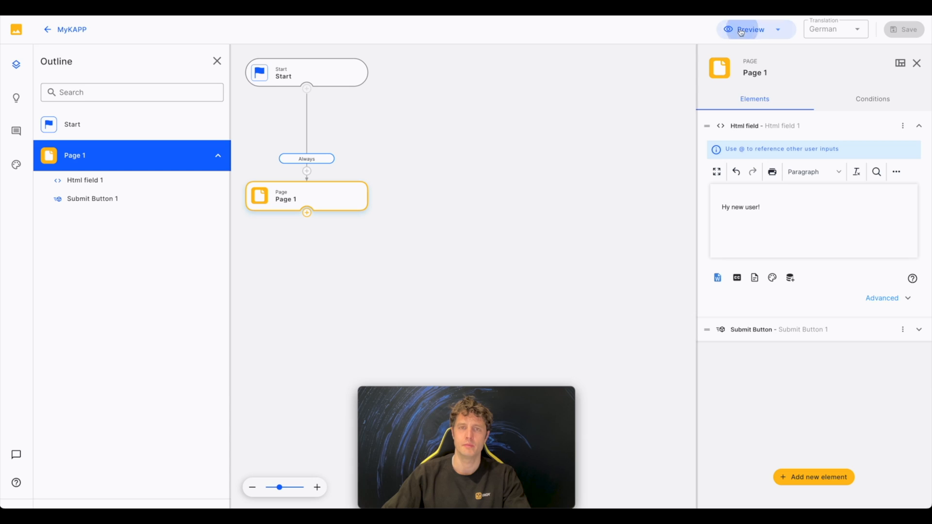
left_click(750, 29)
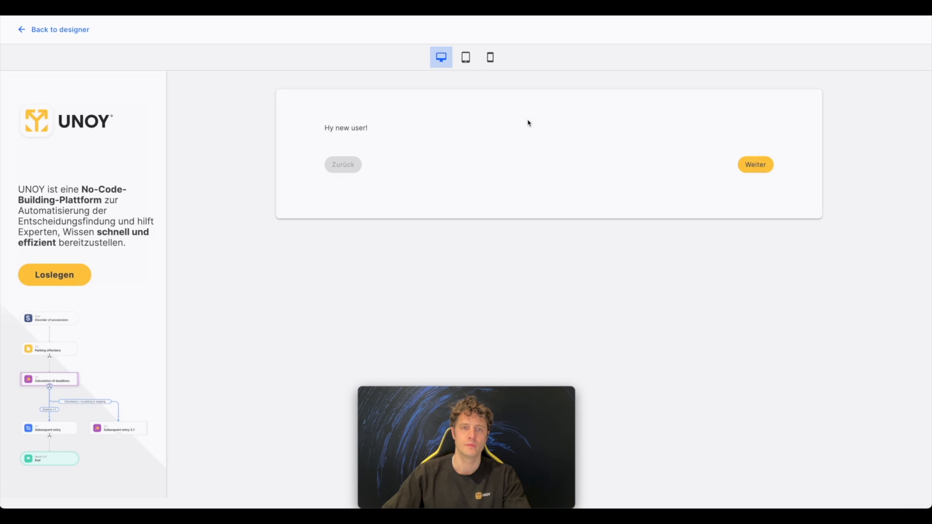
mouse_move(457, 191)
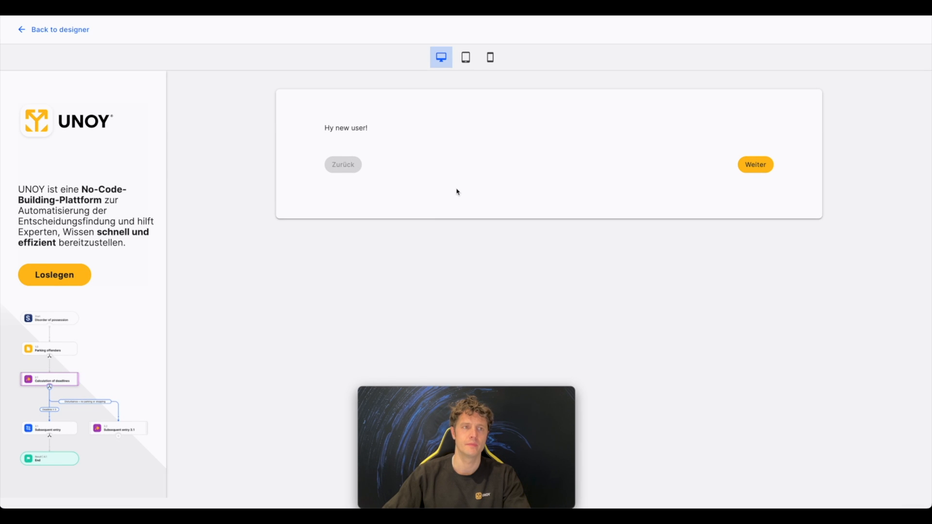
mouse_move(59, 29)
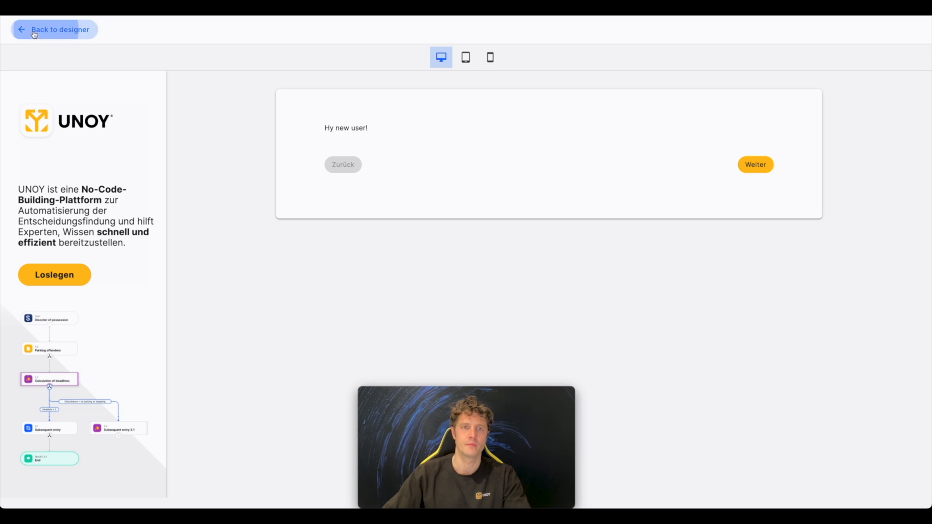
left_click(54, 29)
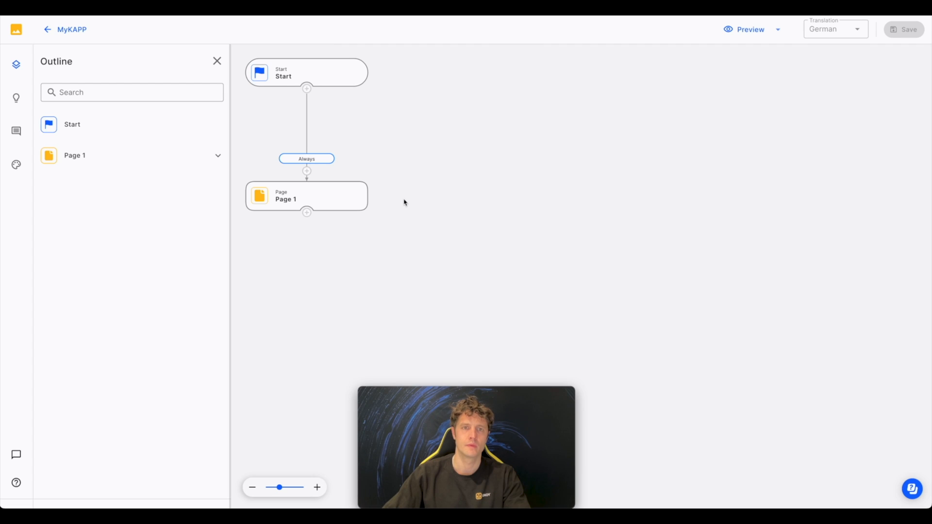
Add a single-choice Select to Page 1 with options Blue and Red and save it.
left_click(306, 196)
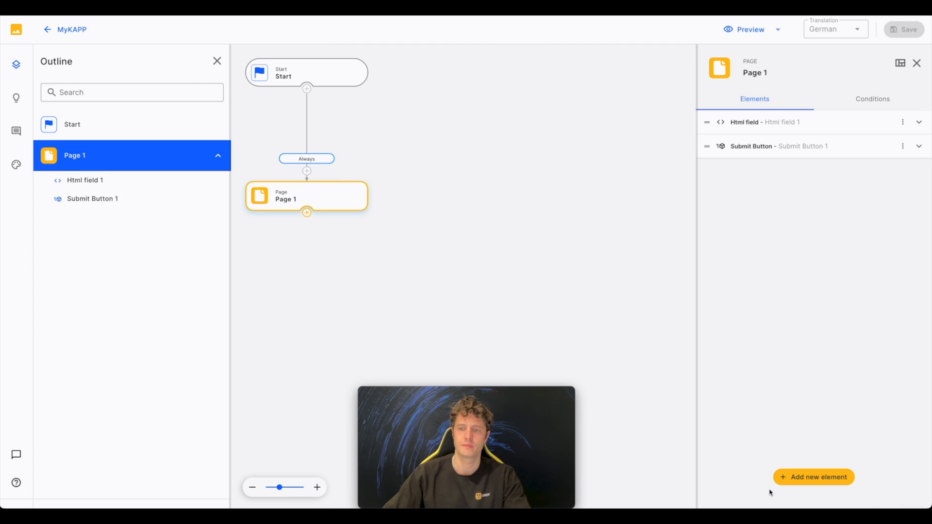
left_click(813, 476)
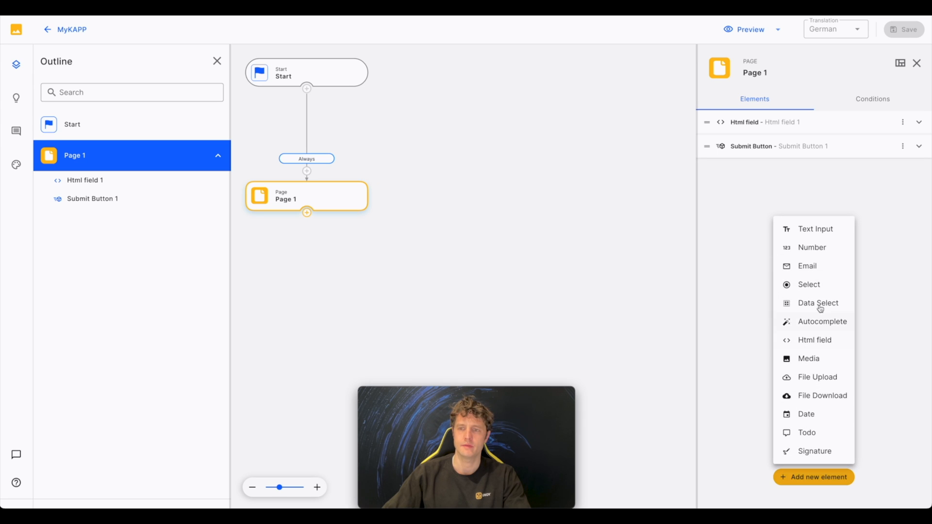
left_click(809, 285)
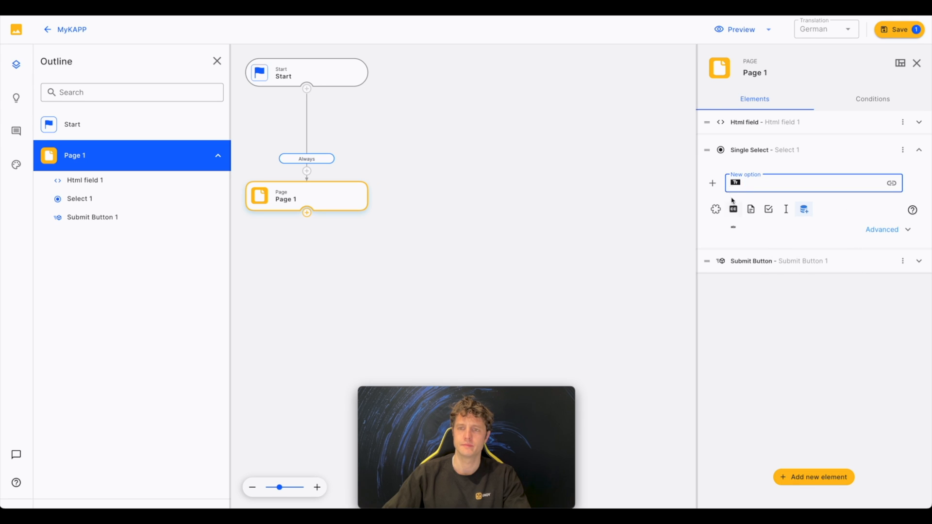
type("Blue")
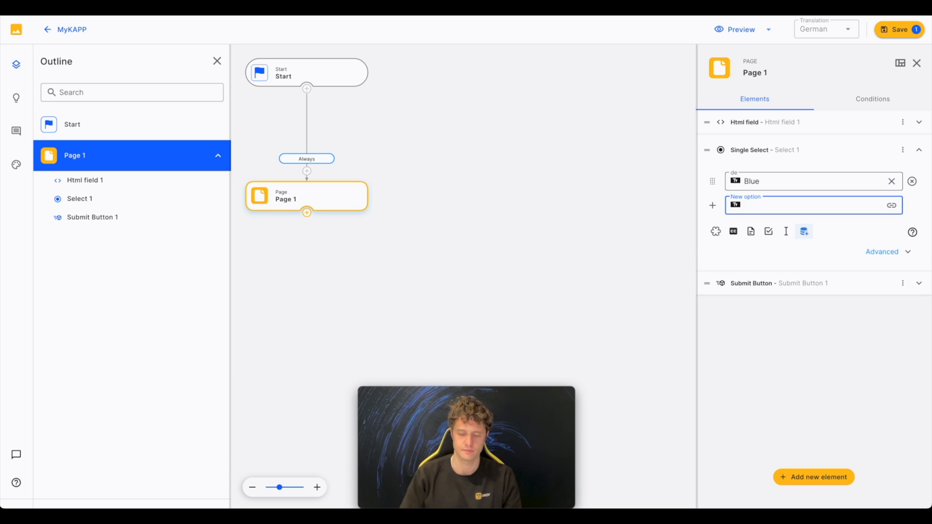
type("Red")
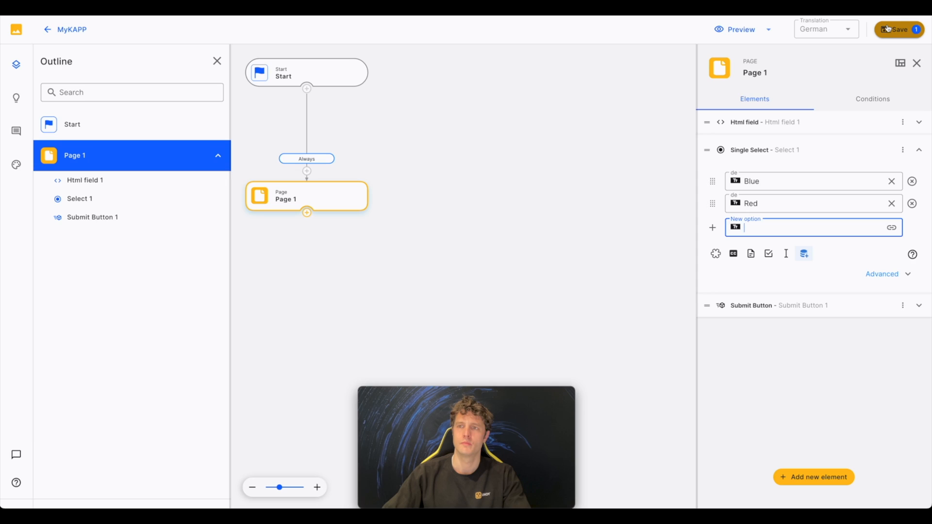
left_click(897, 29)
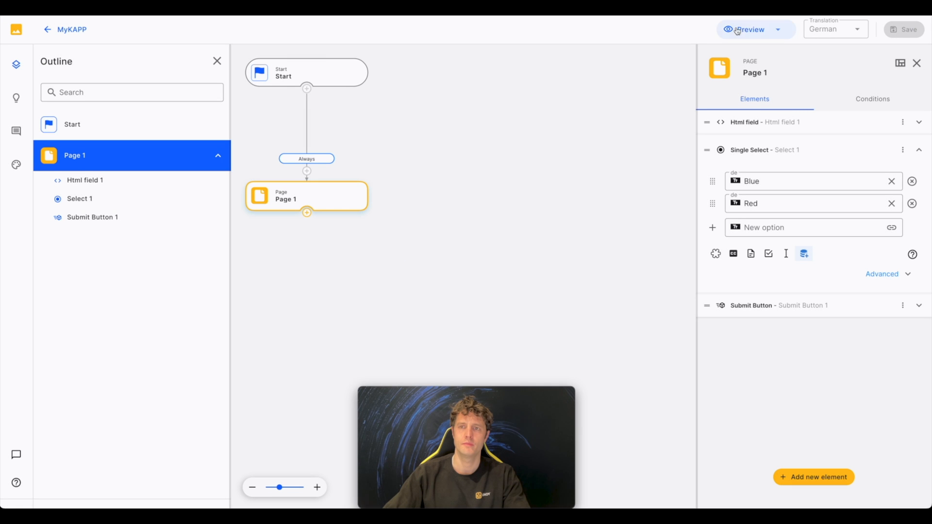
Preview Page 1 with the Blue/Red choice and return to the designer.
left_click(749, 29)
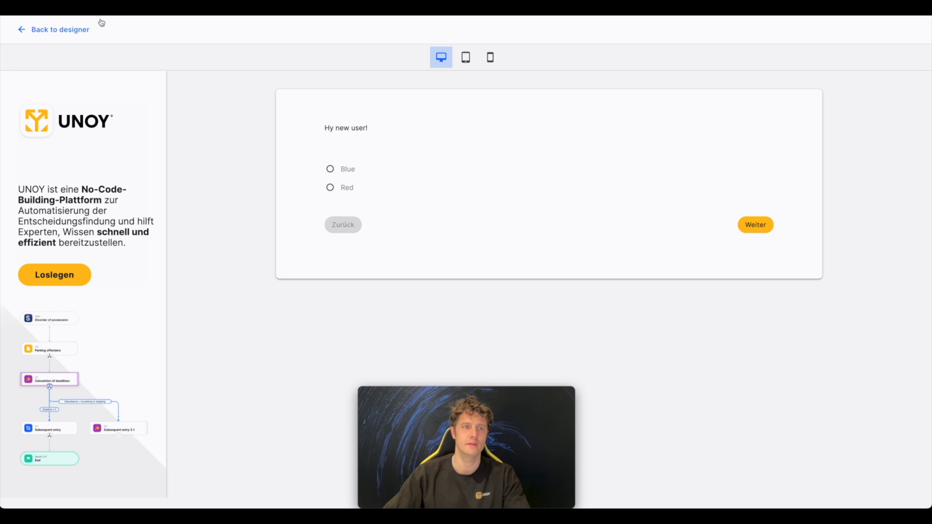
left_click(52, 29)
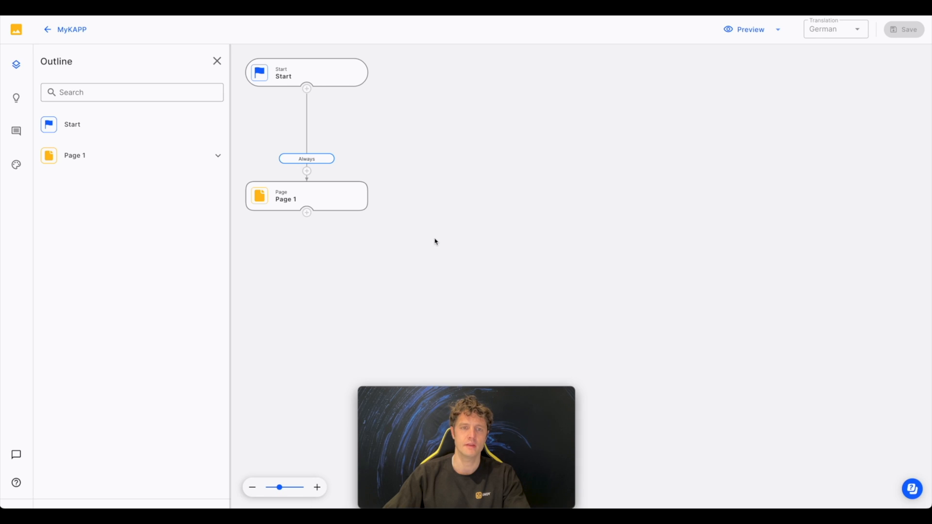
Branch Page 2 and Page 3 from Page 1 and give Page 3 an HTML field reading Red.
left_click(306, 211)
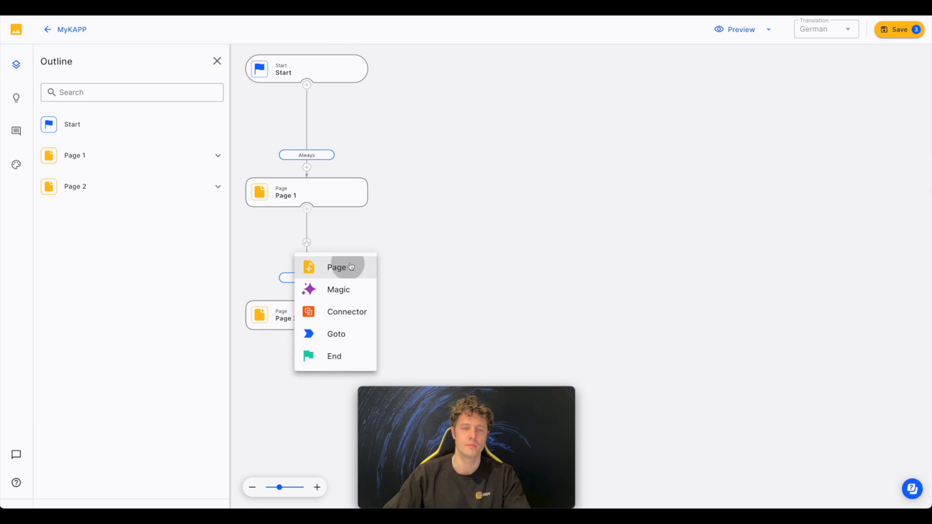
left_click(337, 267)
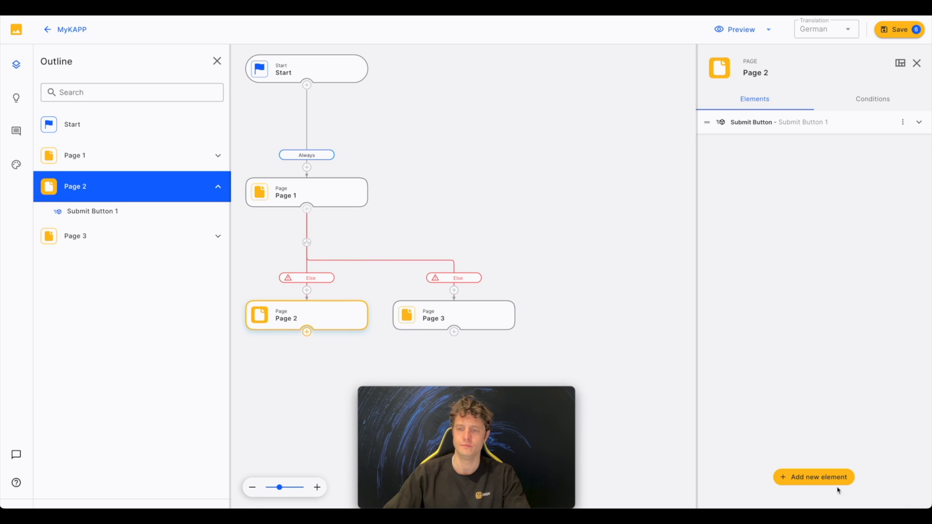
left_click(813, 476)
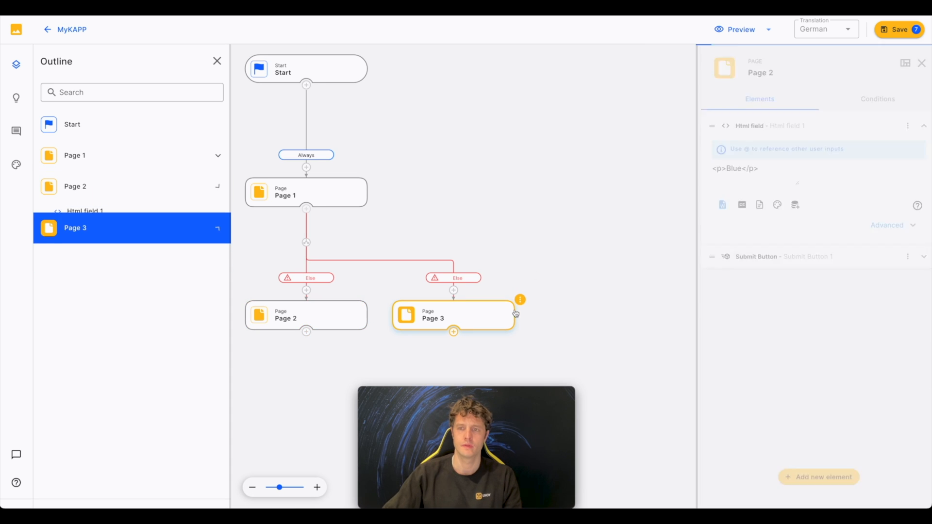
left_click(818, 476)
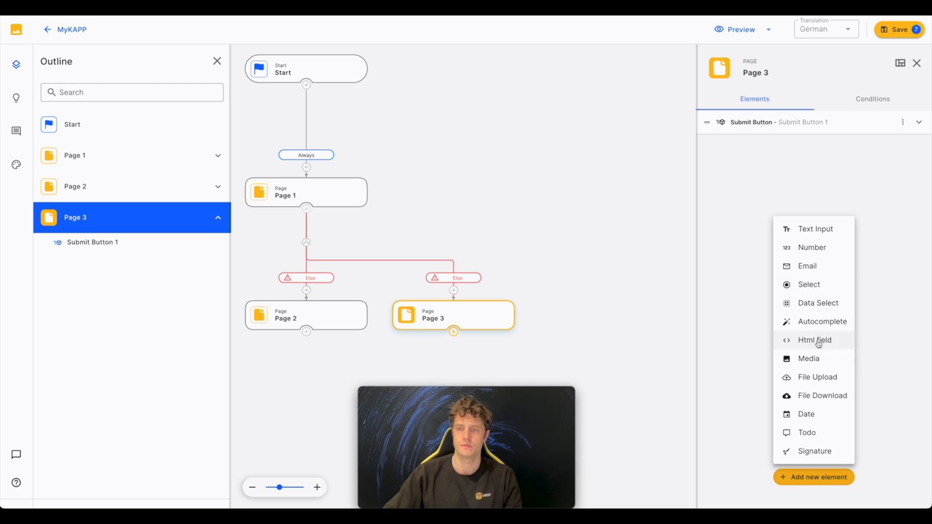
left_click(814, 340)
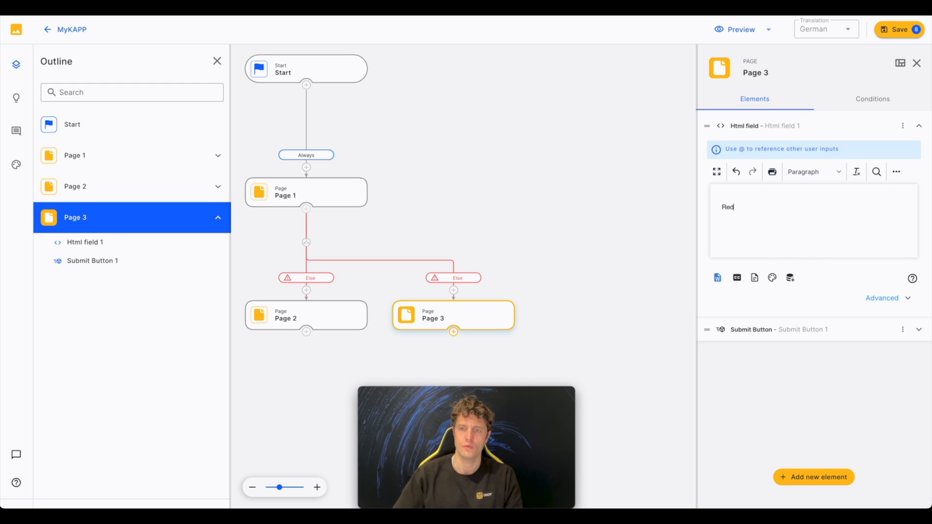
mouse_move(422, 227)
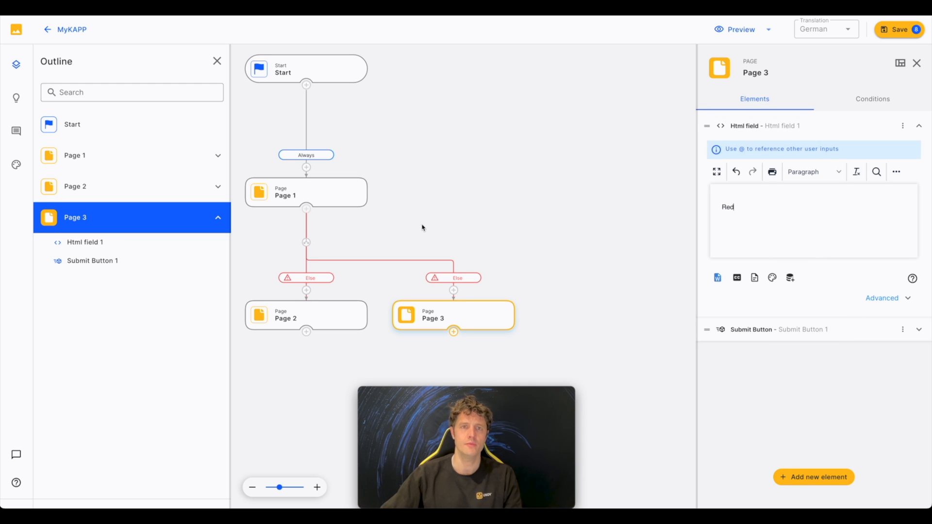
Condition the transition to Page 2 on Select 1 is equal Blue and save all changes.
left_click(305, 277)
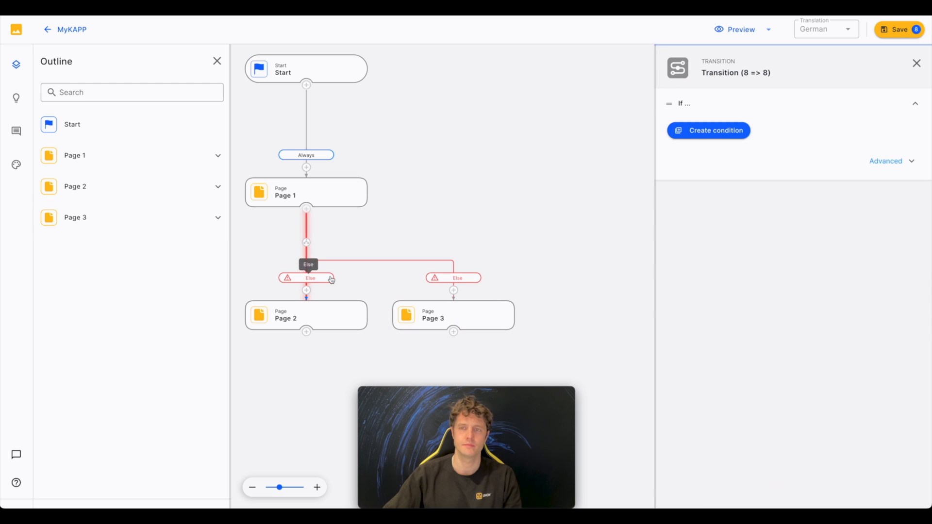
left_click(708, 130)
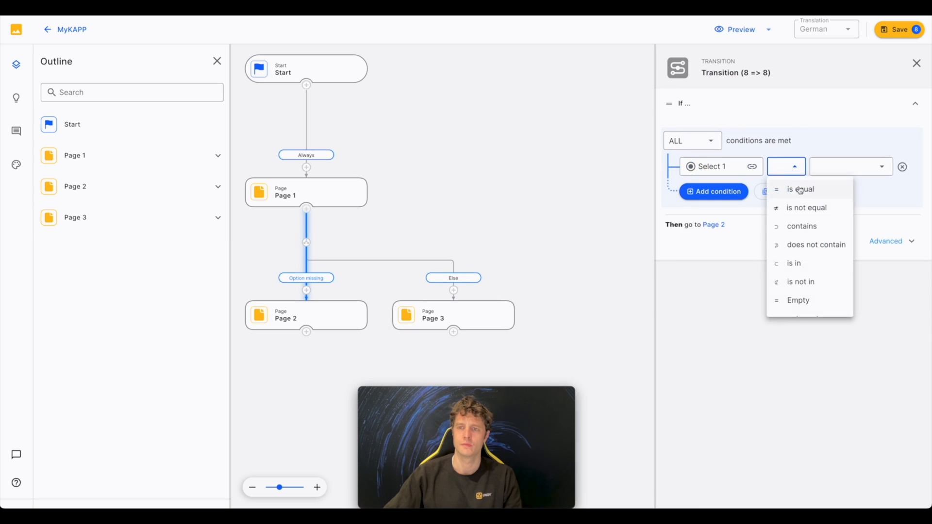
left_click(801, 189)
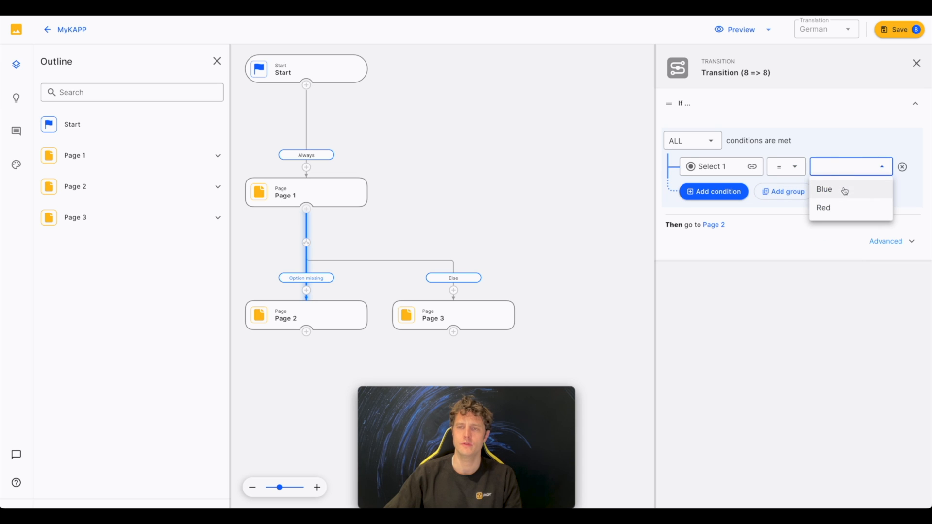
left_click(824, 189)
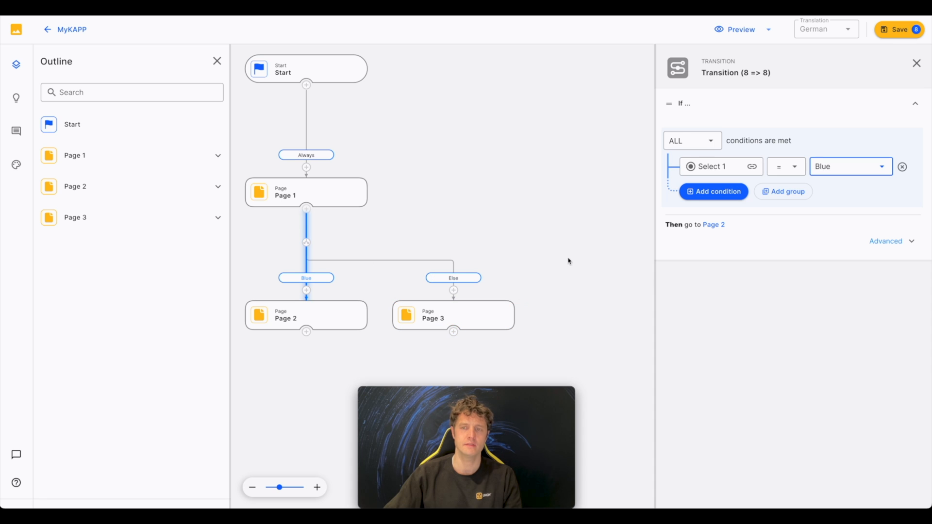
left_click(899, 29)
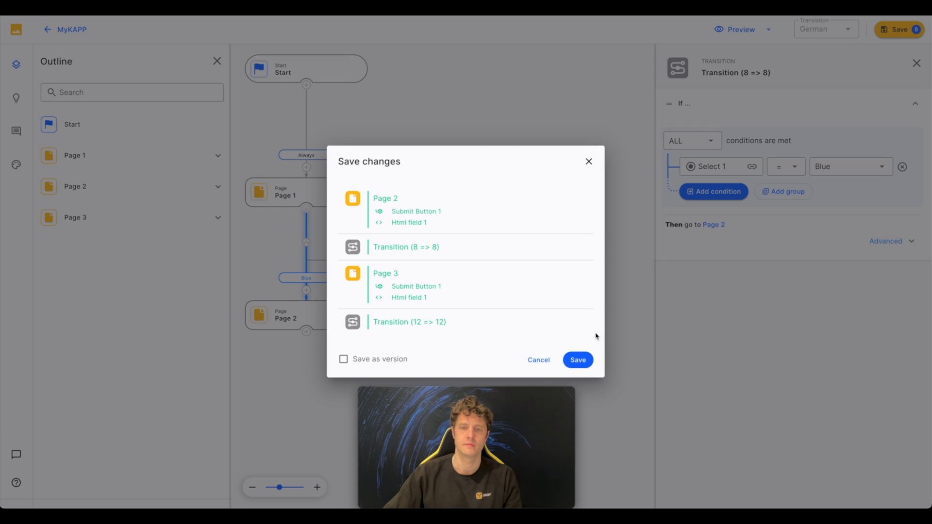
left_click(577, 359)
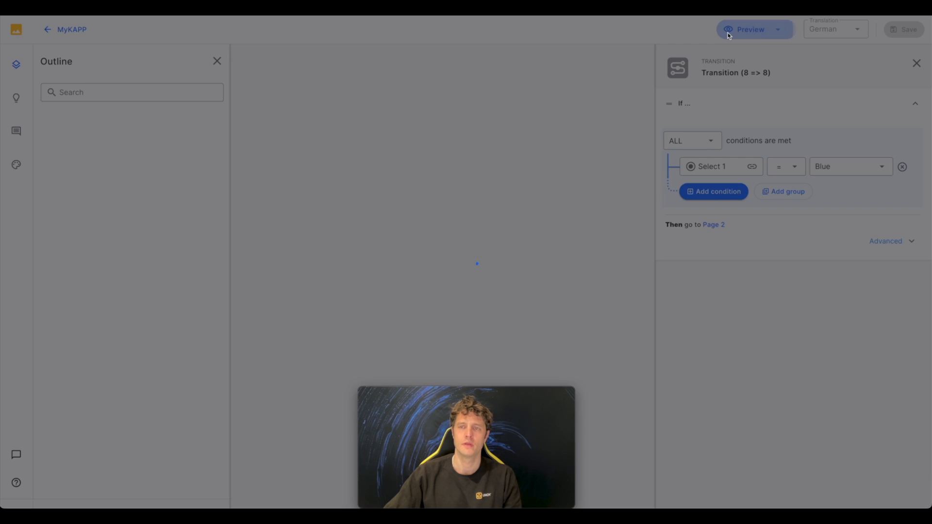
left_click(749, 29)
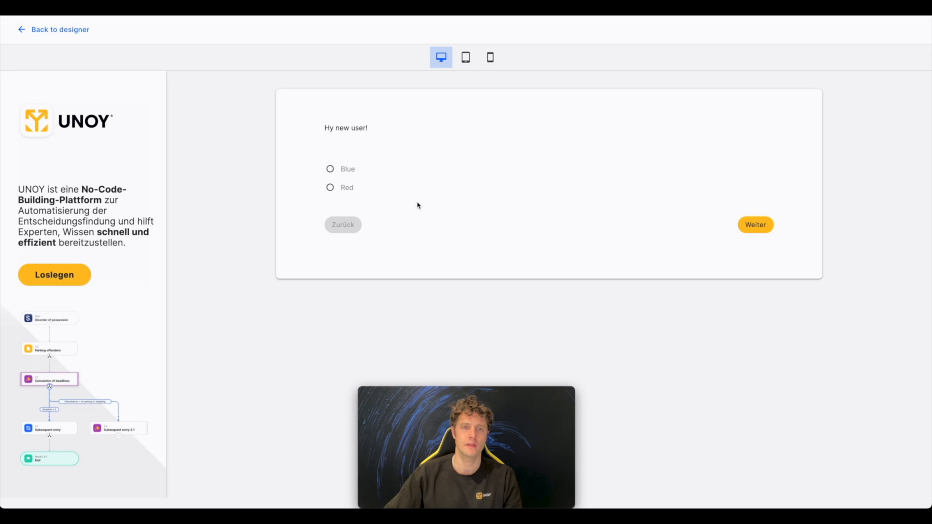
left_click(330, 169)
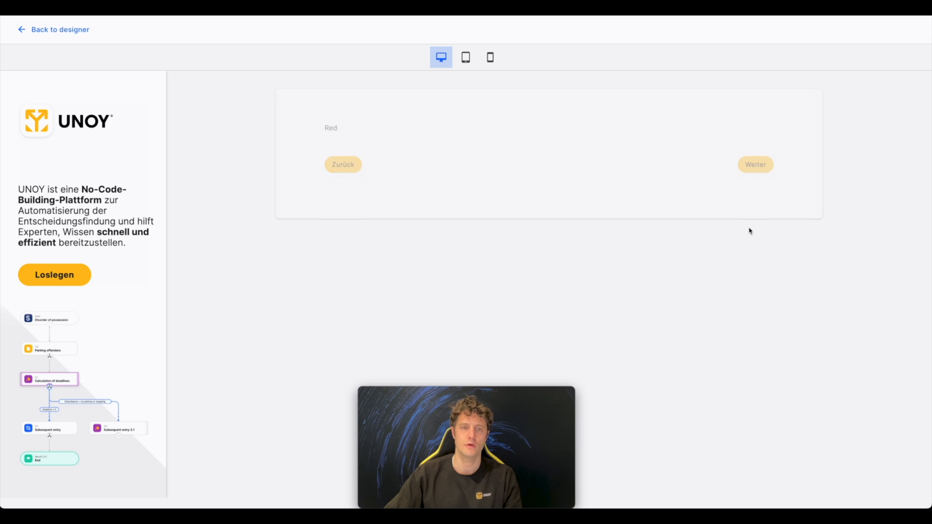
left_click(343, 165)
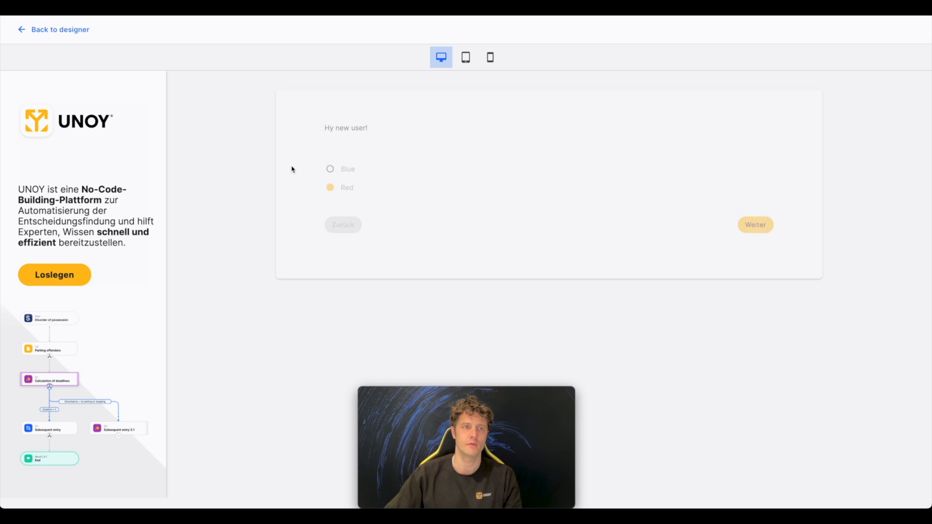
left_click(60, 29)
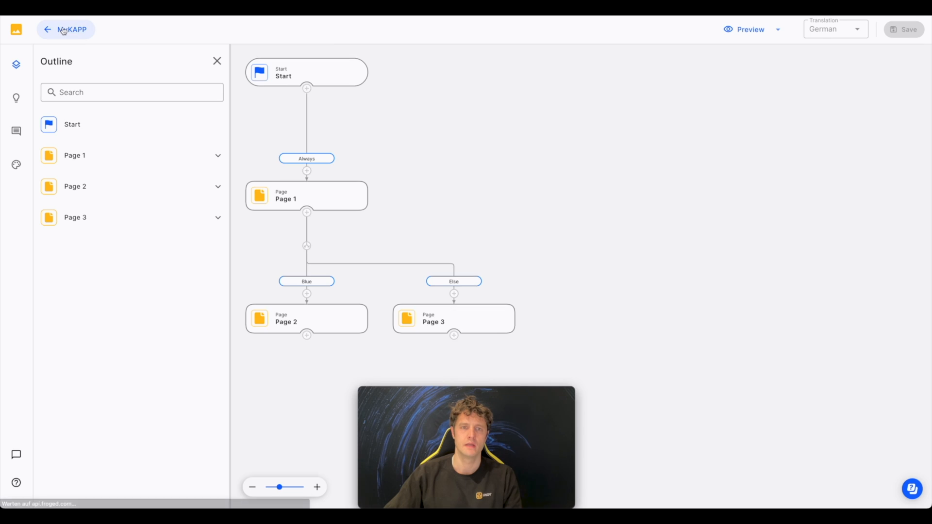
Add a Magic node after Page 2 with a Word document from HTML element.
left_click(305, 319)
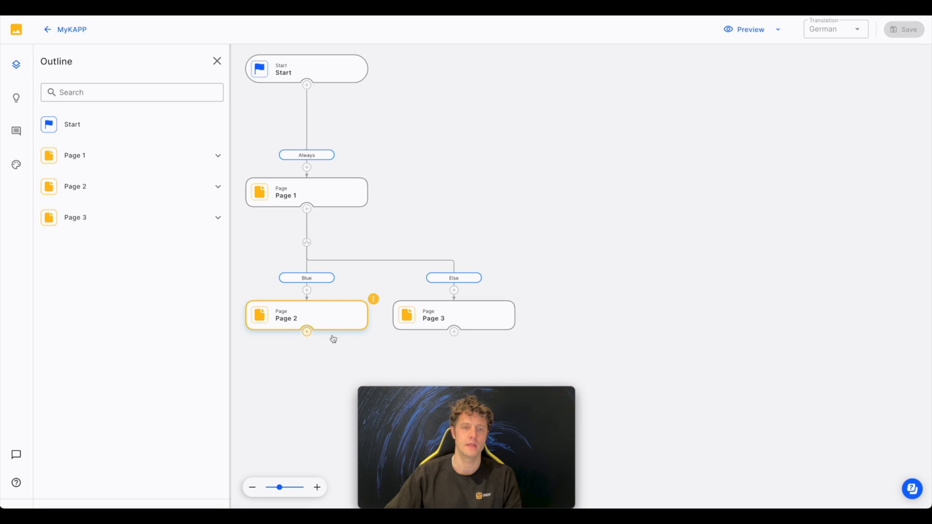
left_click(306, 331)
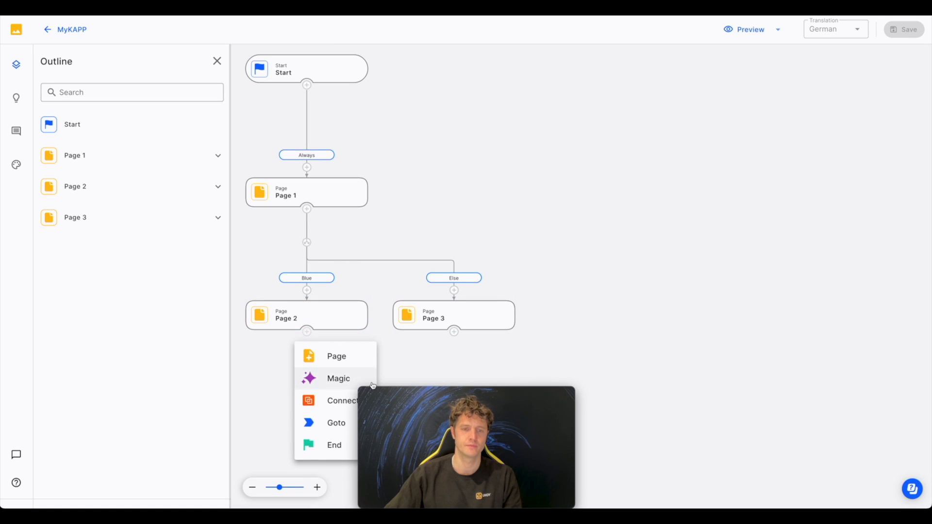
left_click(337, 379)
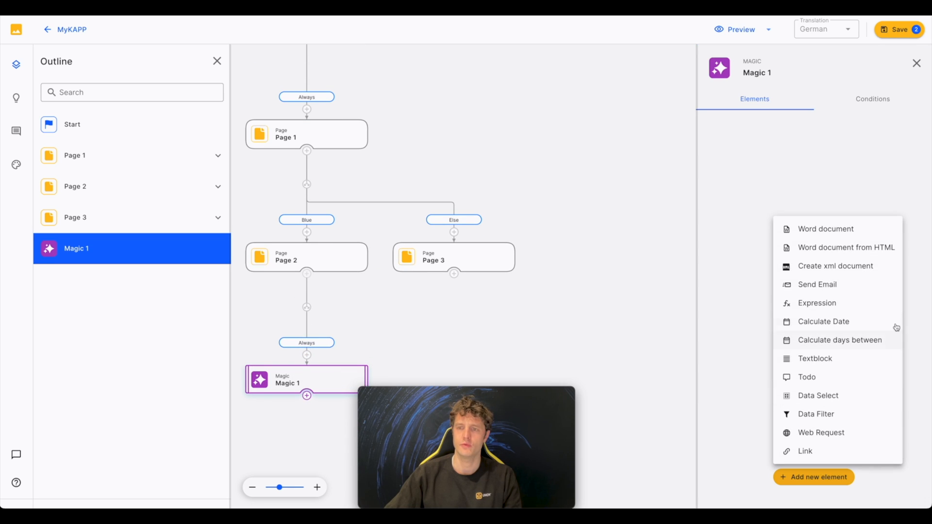
left_click(845, 248)
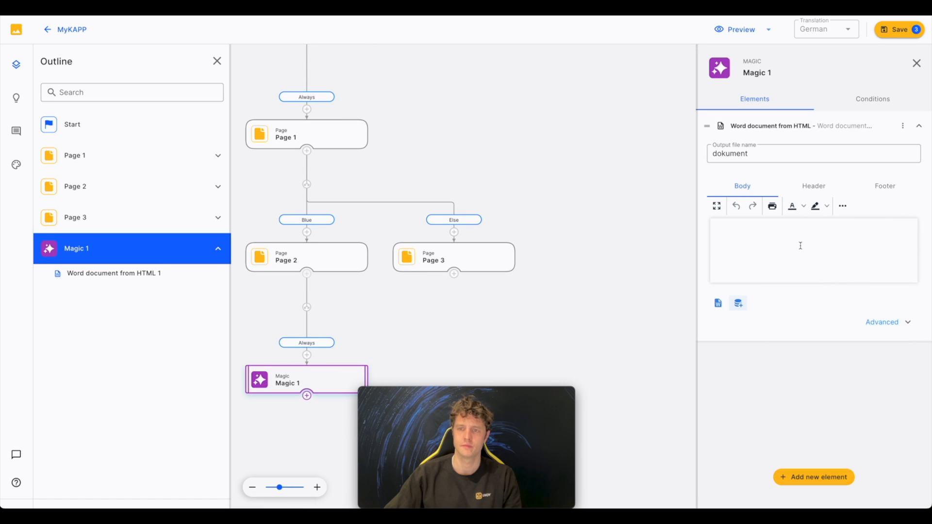
Make the document read 'Your choice was:' followed by the Select 1 answer, and save.
type("Your ch")
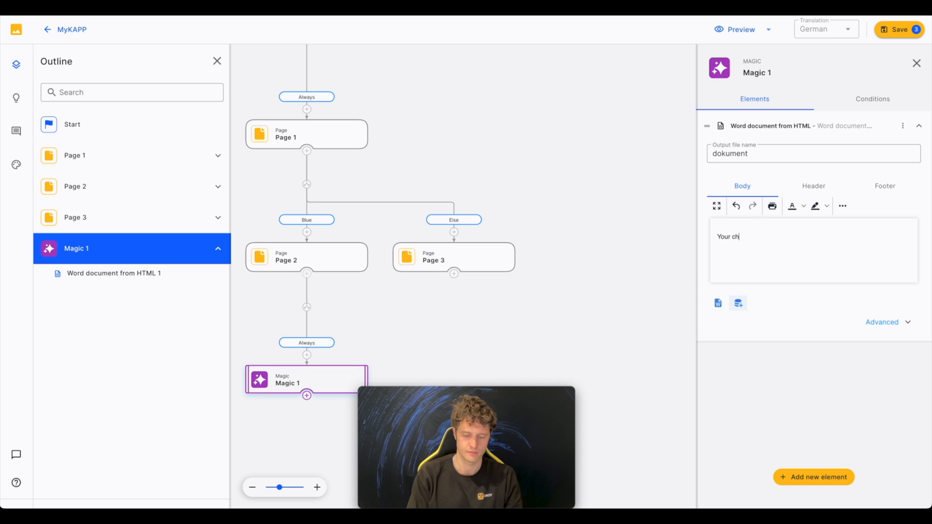
type("oice was: @")
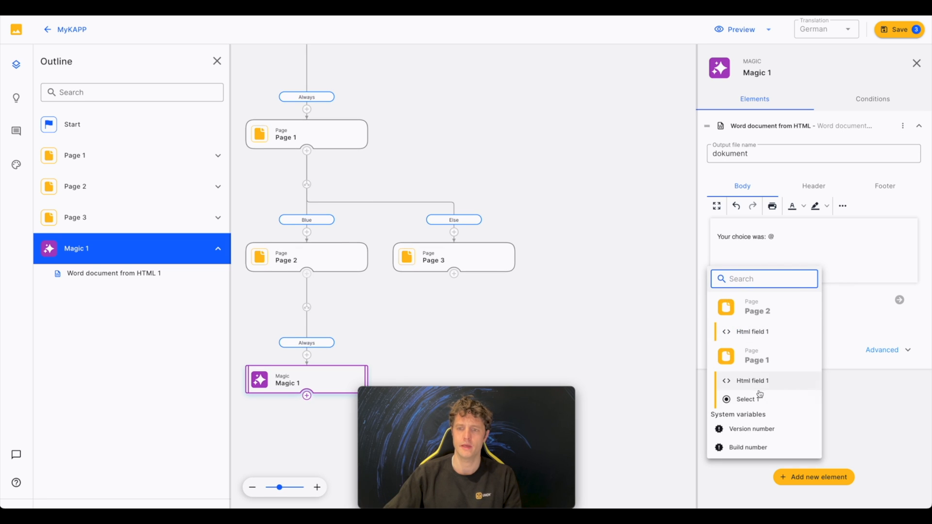
left_click(745, 399)
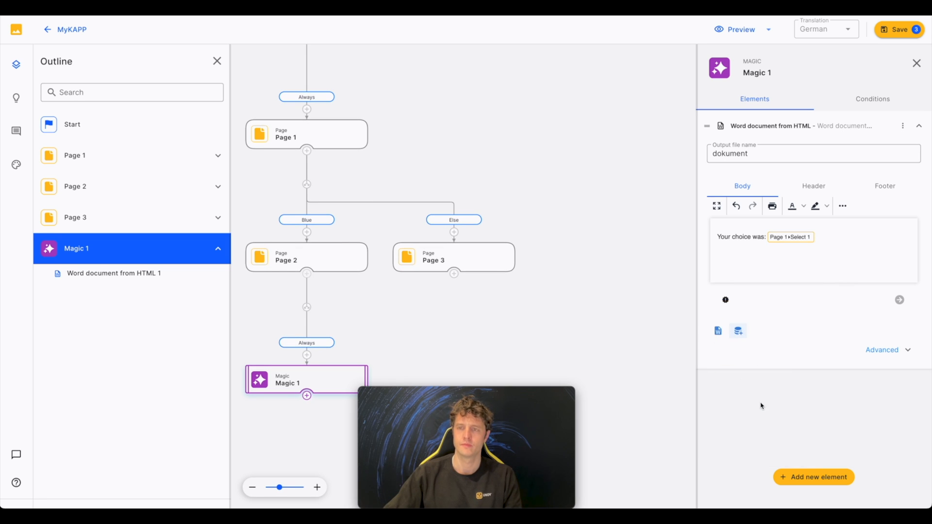
left_click(899, 29)
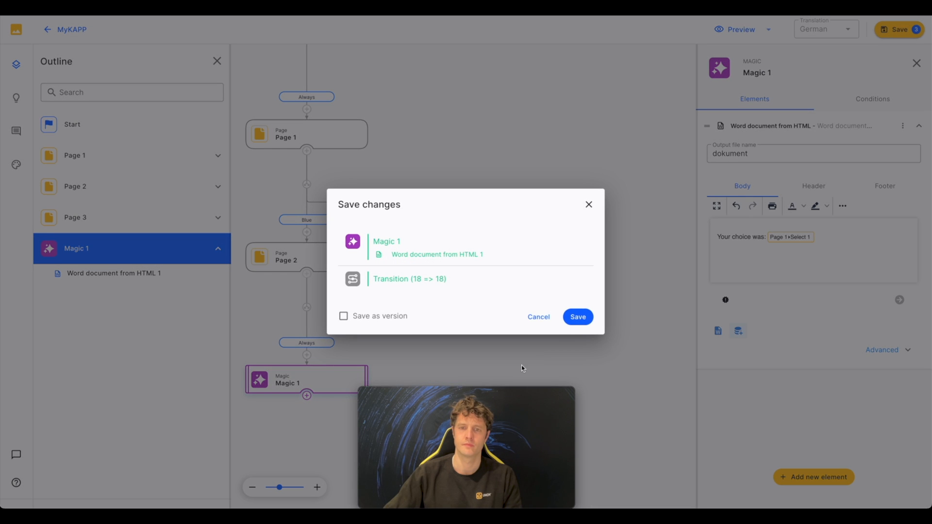
left_click(576, 316)
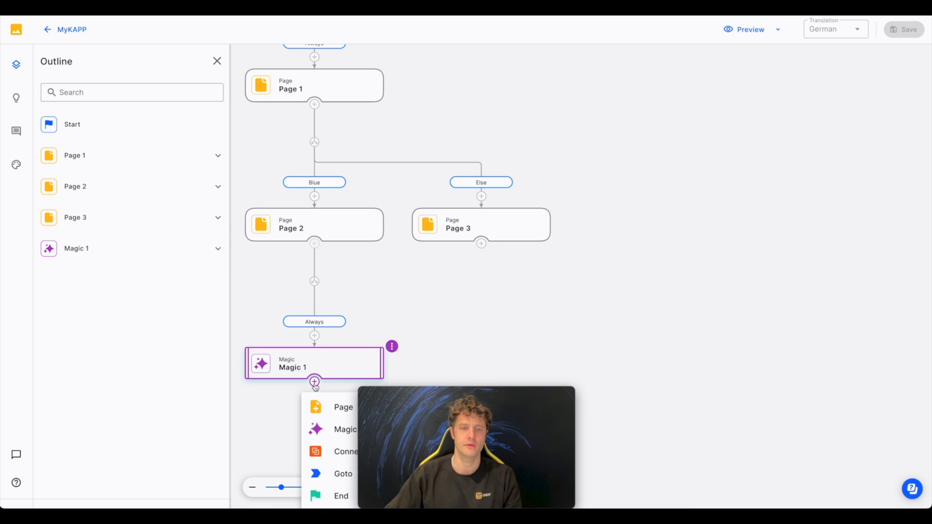
Add Page 4 after Magic 1 with a File Download whose source is the generated PDF.
left_click(343, 407)
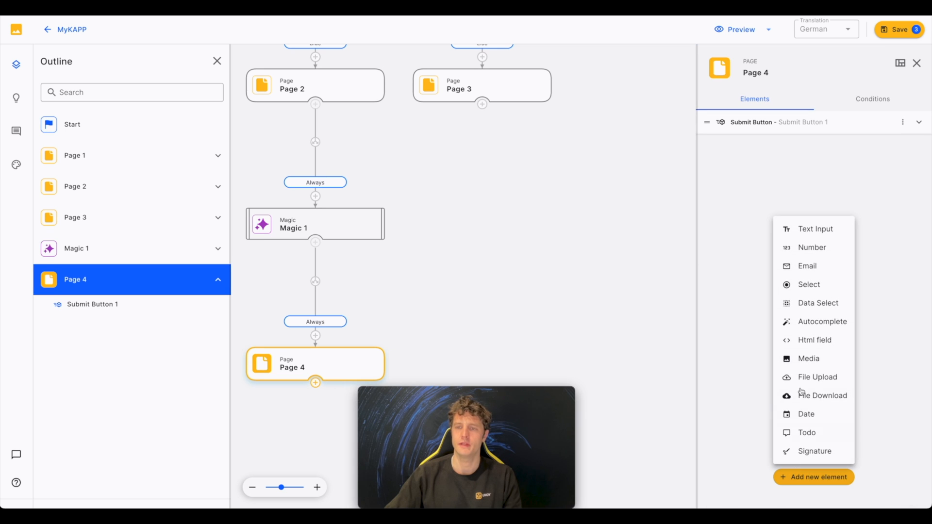
left_click(822, 395)
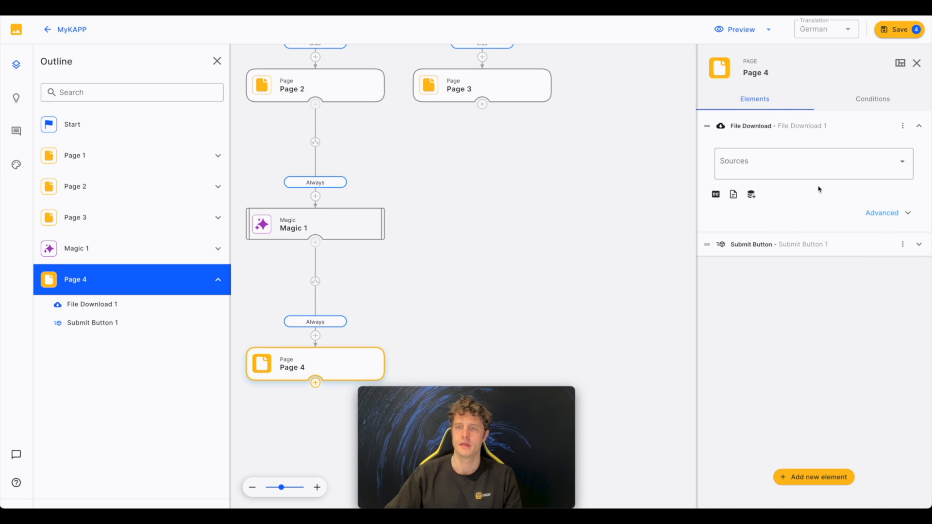
left_click(811, 161)
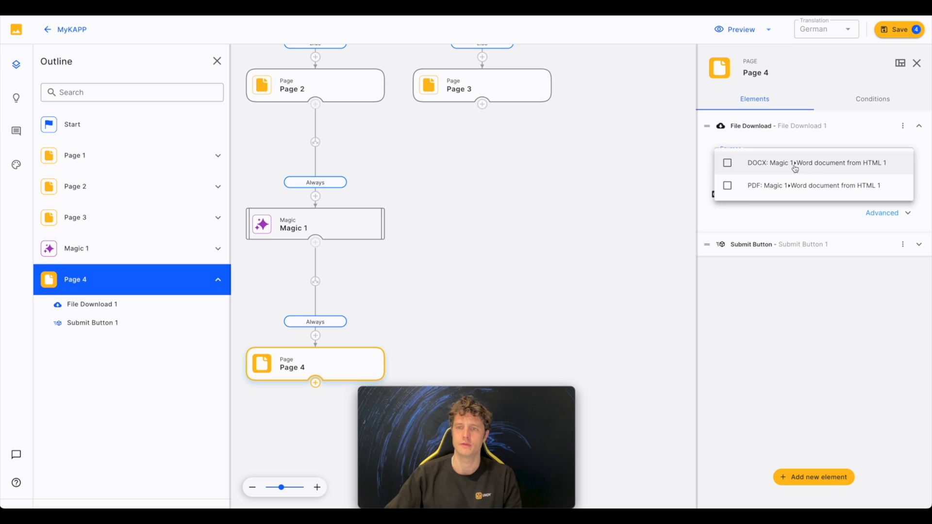
left_click(727, 184)
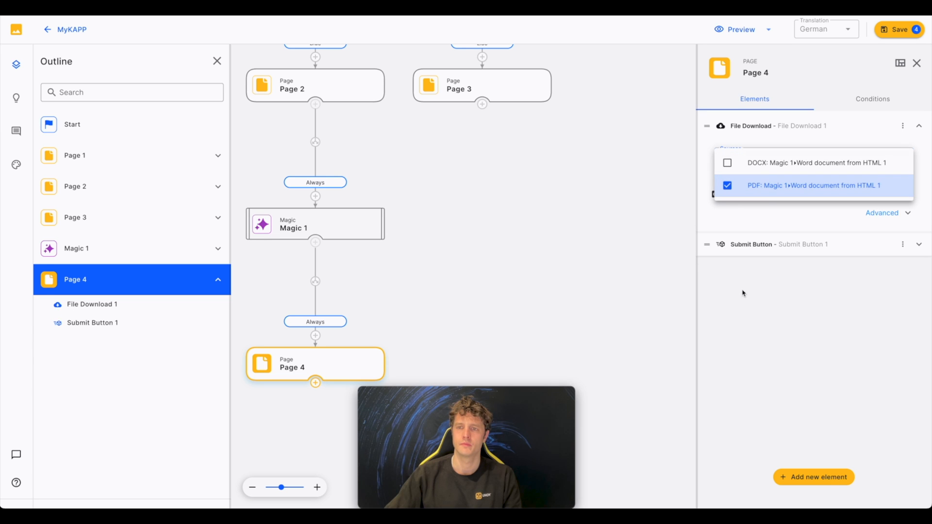
Save Page 4 and start previewing the updated flow as an end user.
left_click(898, 29)
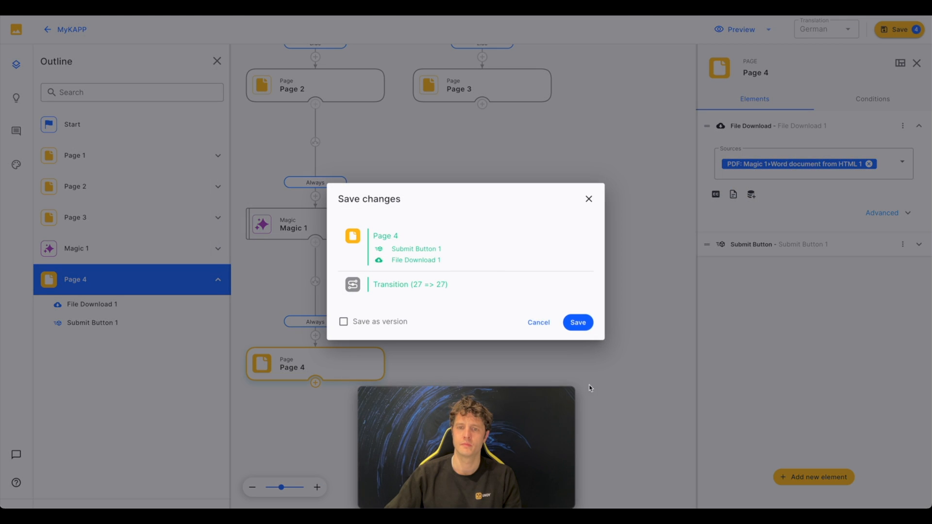
left_click(575, 322)
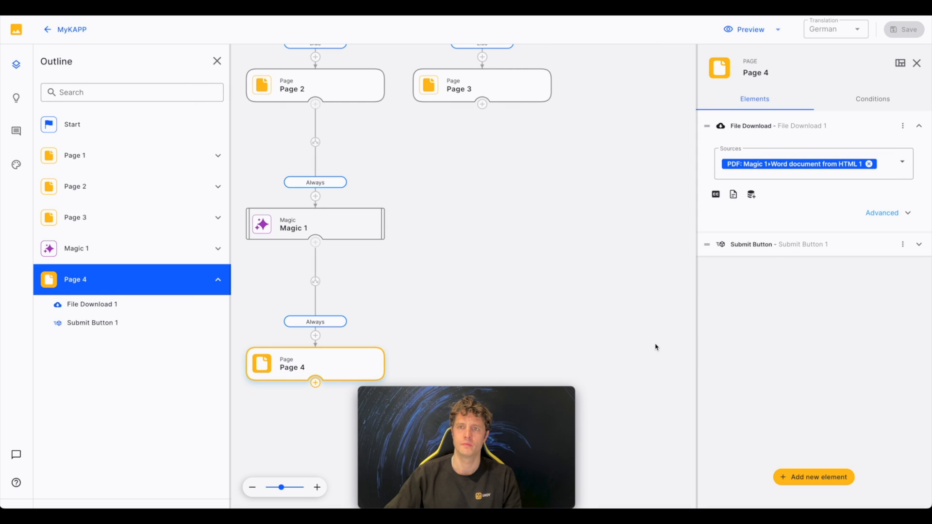
left_click(749, 29)
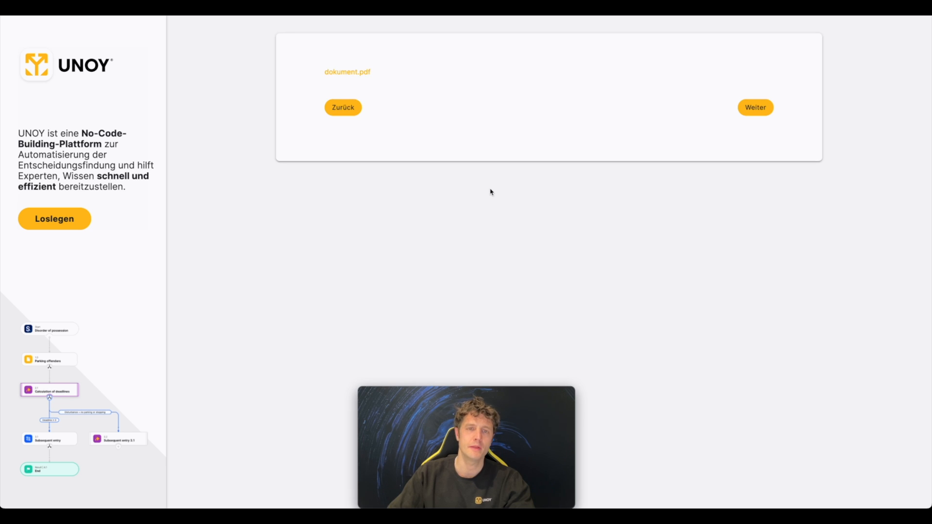
Download dokument.pdf from the preview's download page and open the downloaded file.
left_click(347, 71)
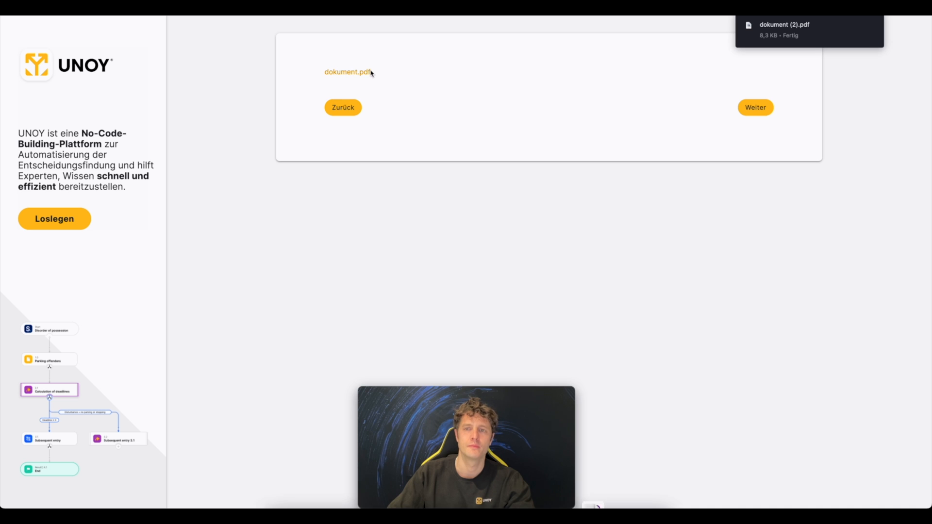
left_click(784, 24)
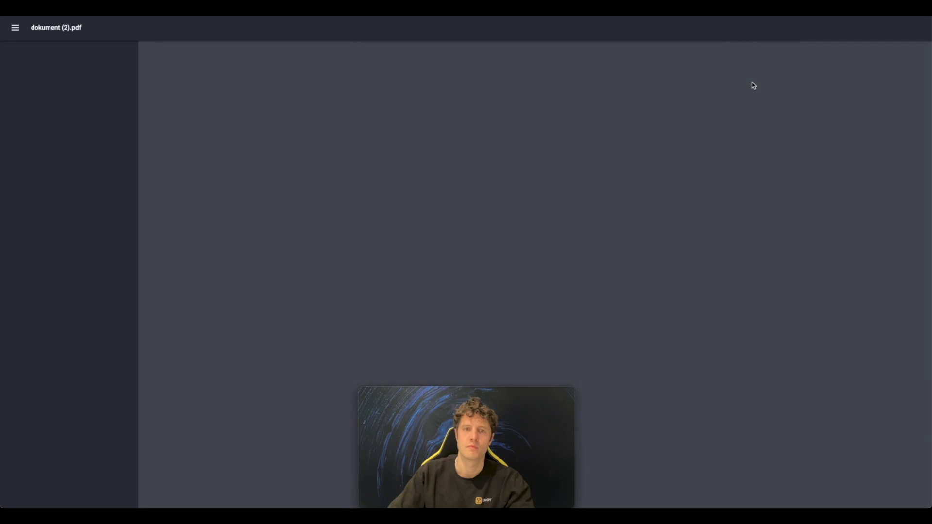